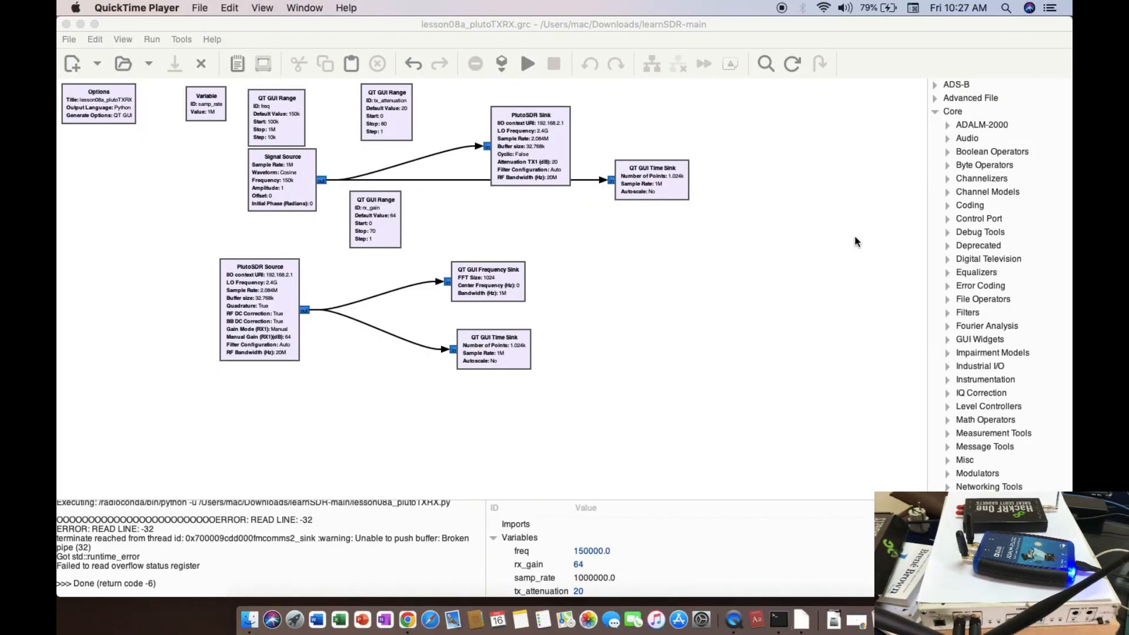
mouse_move(797, 281)
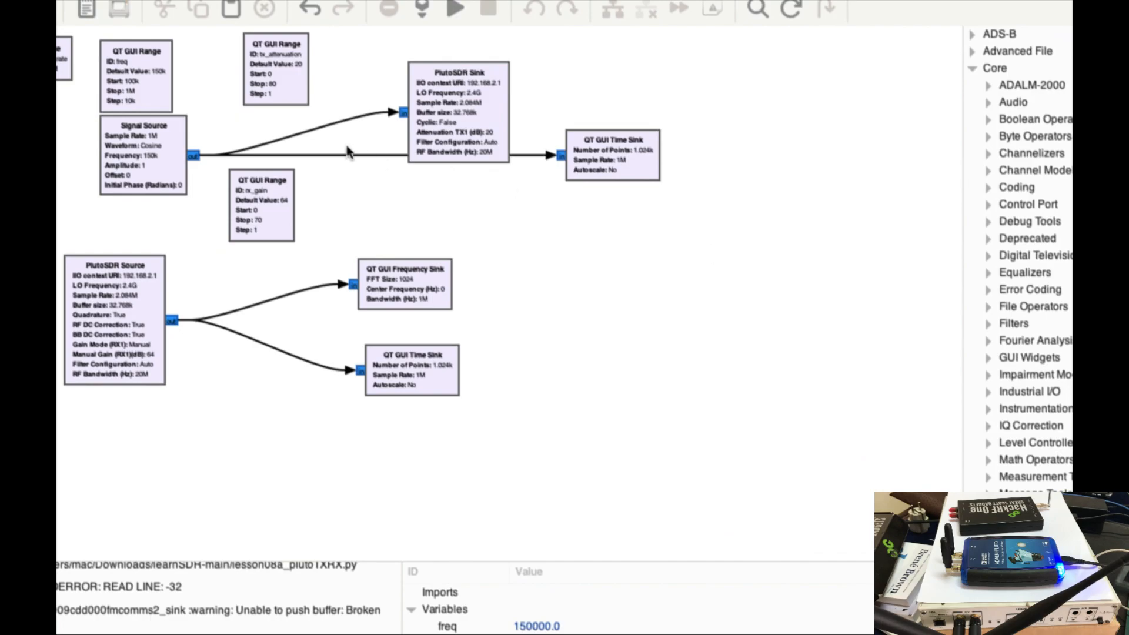
mouse_move(400, 122)
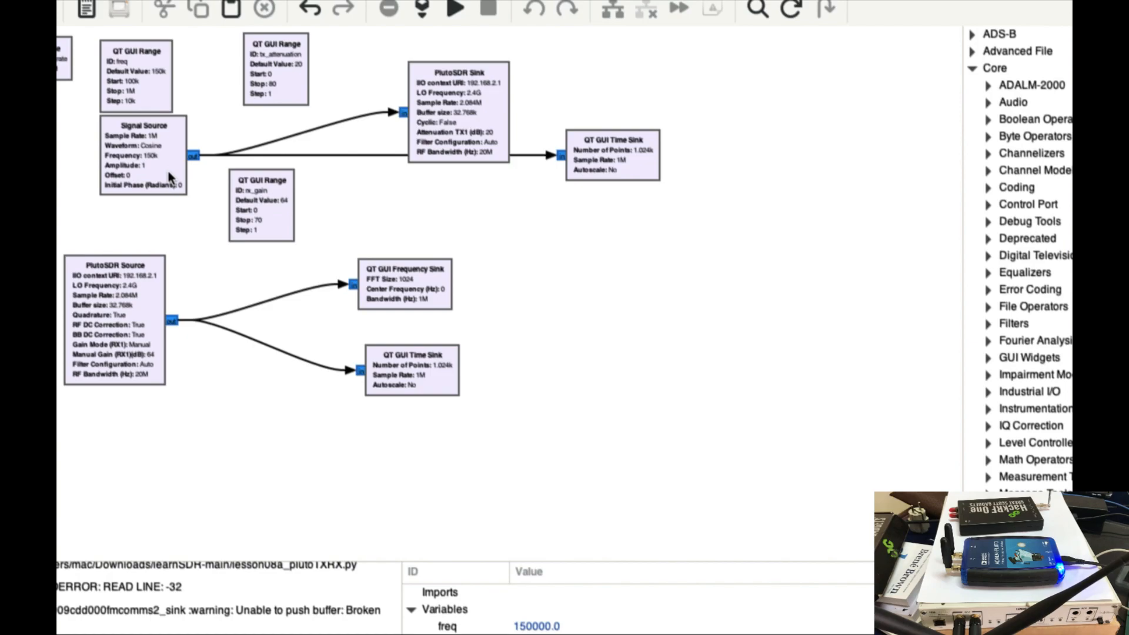
mouse_move(203, 174)
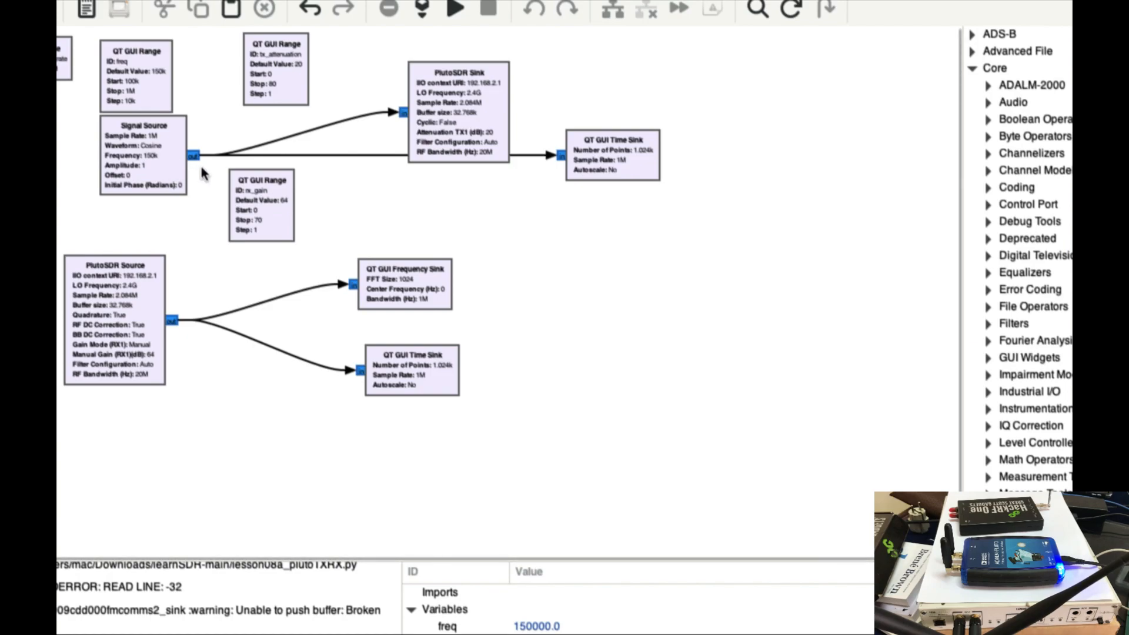
mouse_move(298, 196)
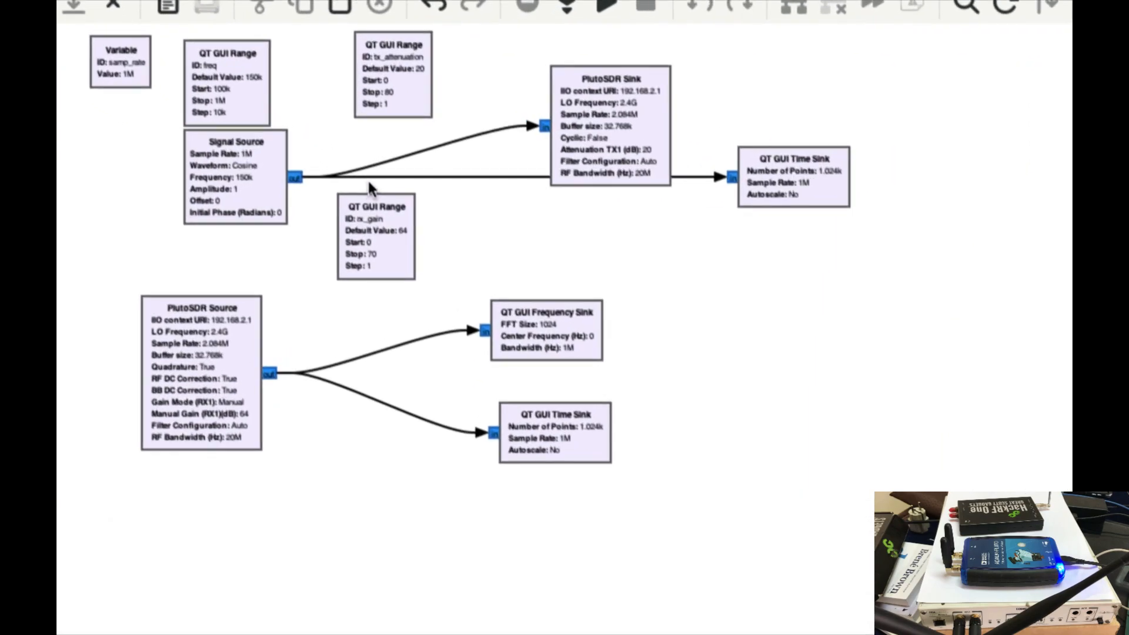
mouse_move(377, 227)
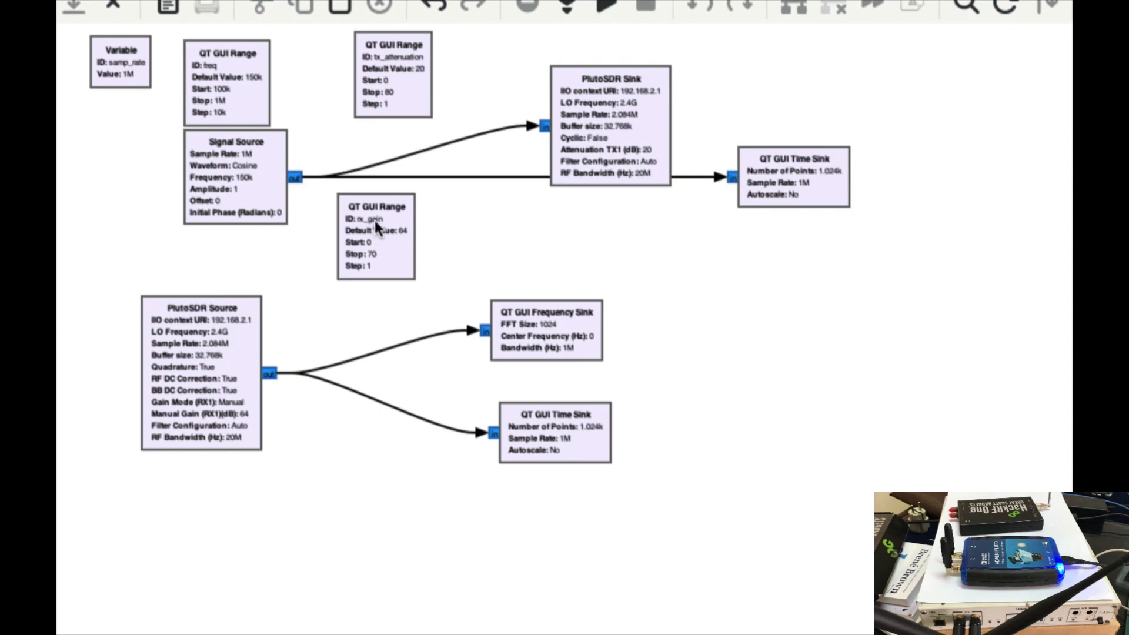
mouse_move(395, 108)
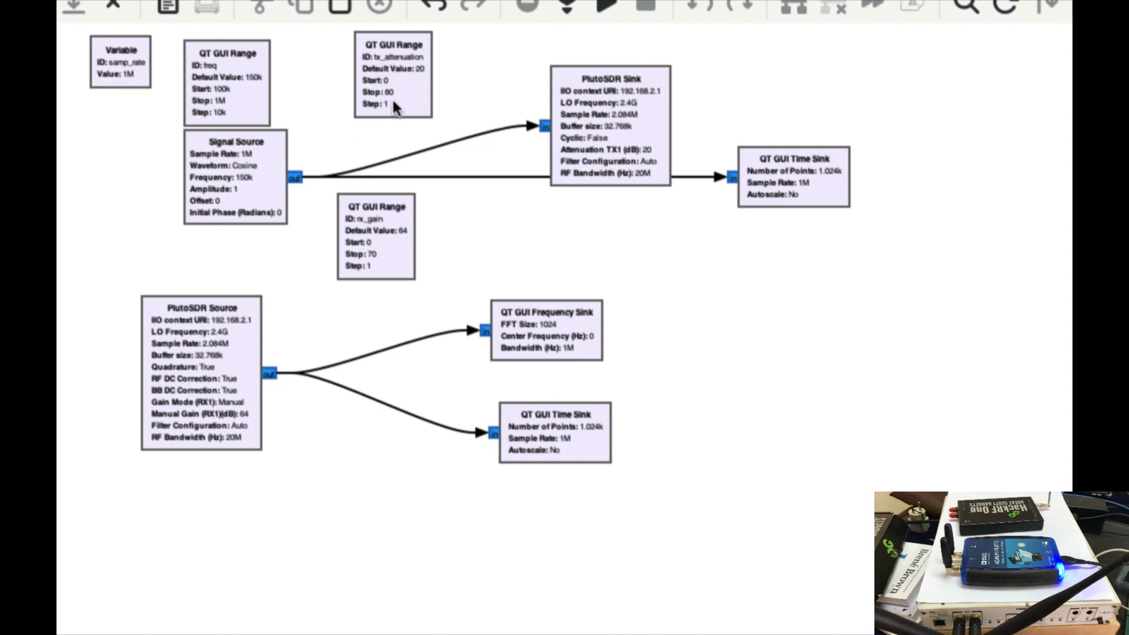
mouse_move(217, 77)
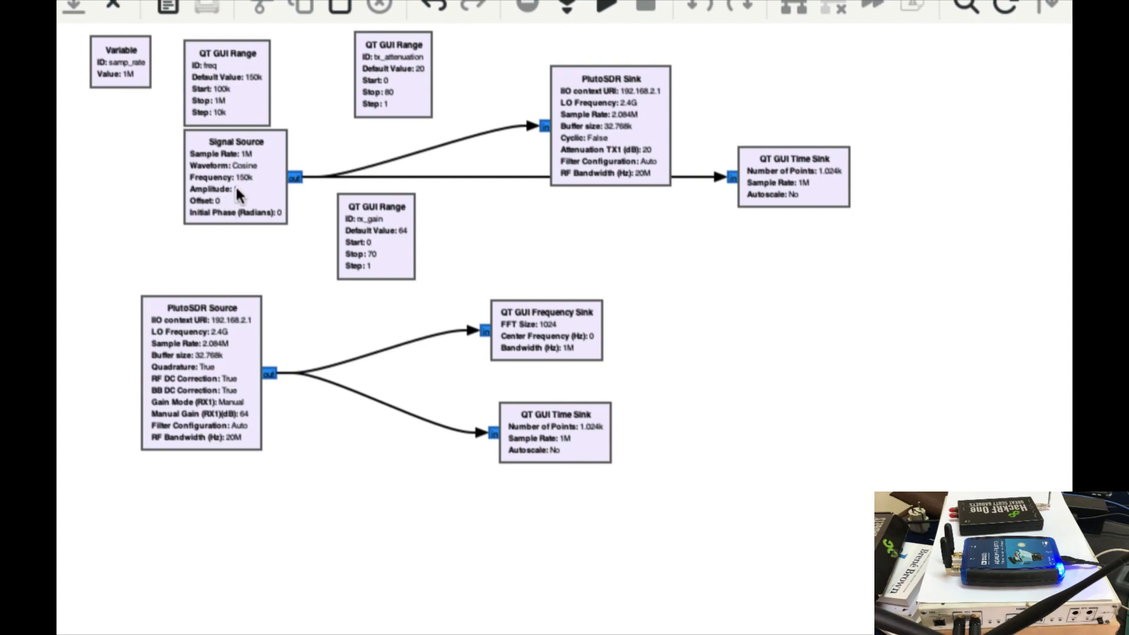
mouse_move(392, 82)
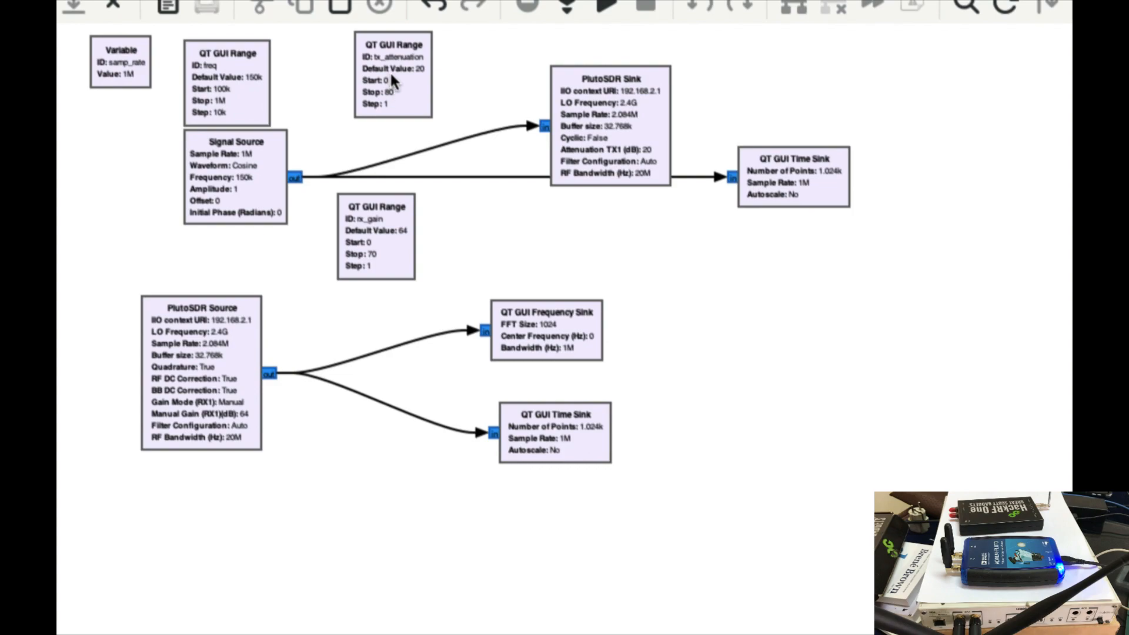
mouse_move(380, 247)
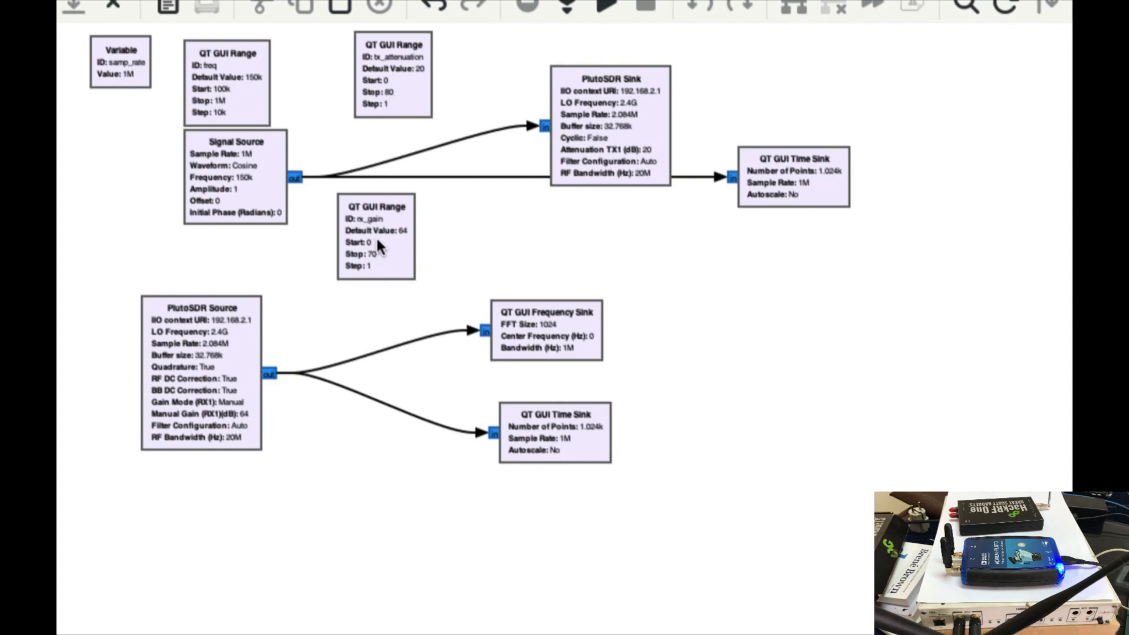
mouse_move(461, 232)
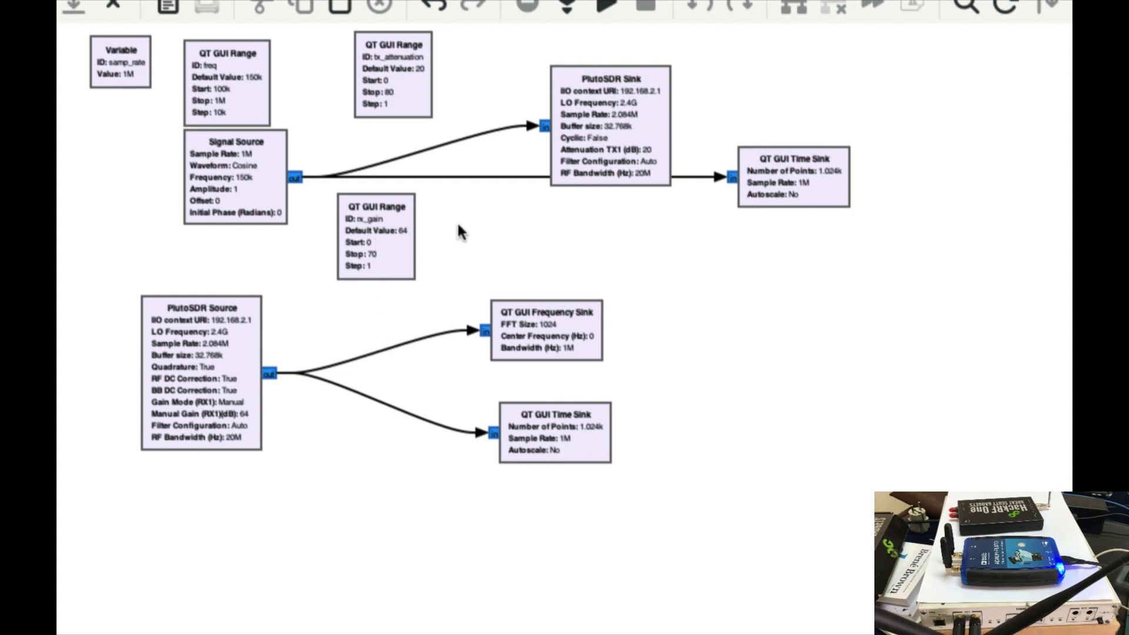
mouse_move(608, 112)
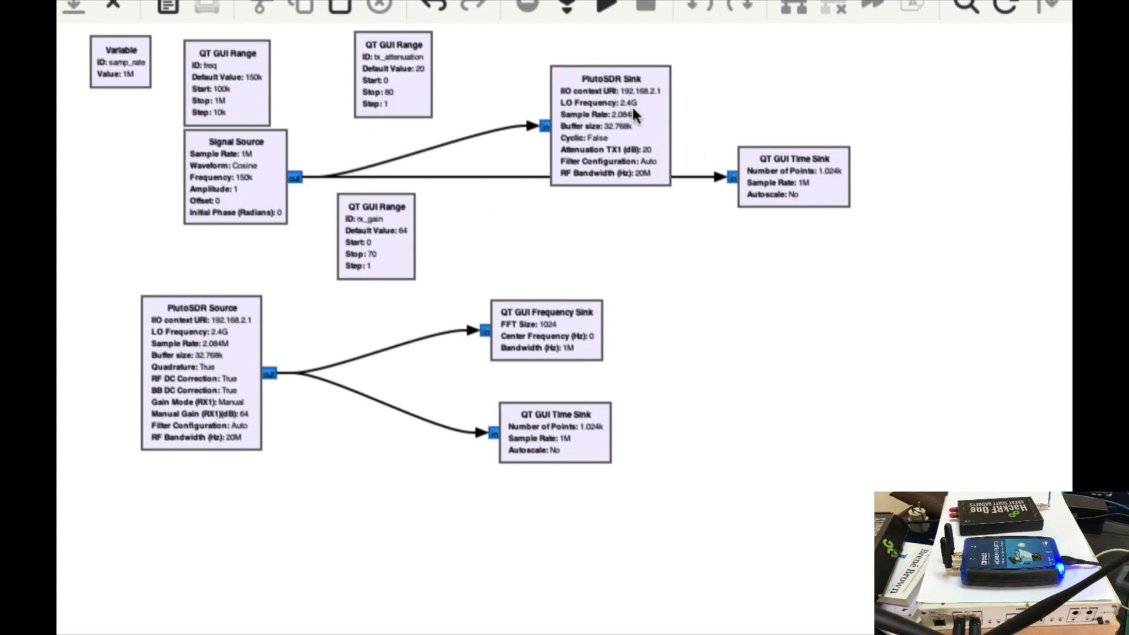
mouse_move(197, 363)
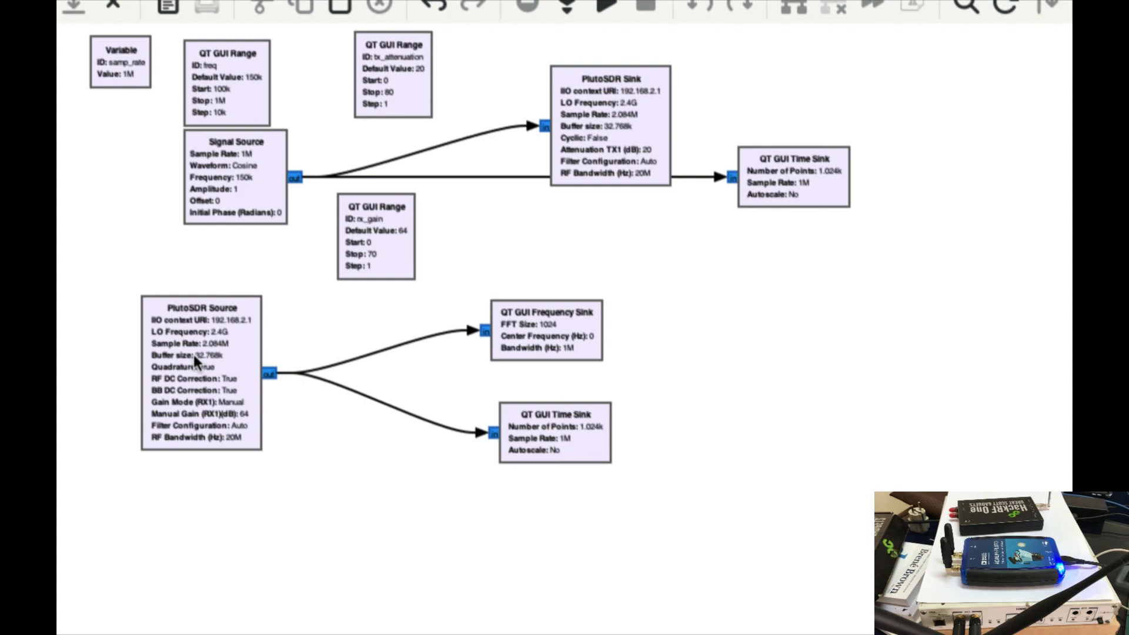
mouse_move(271, 179)
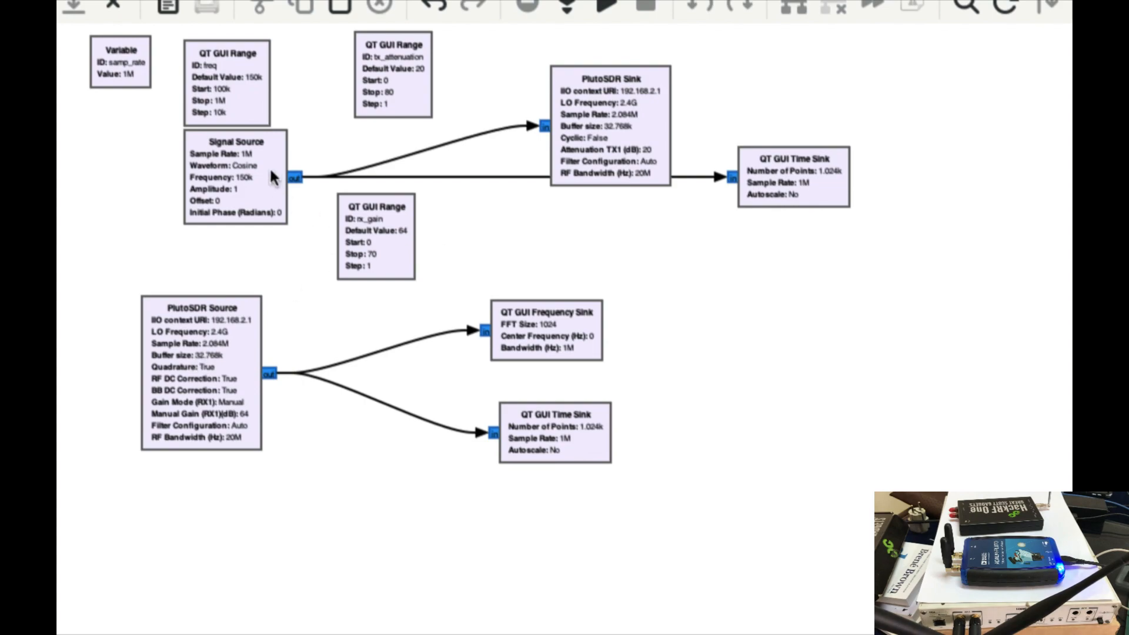
mouse_move(482, 133)
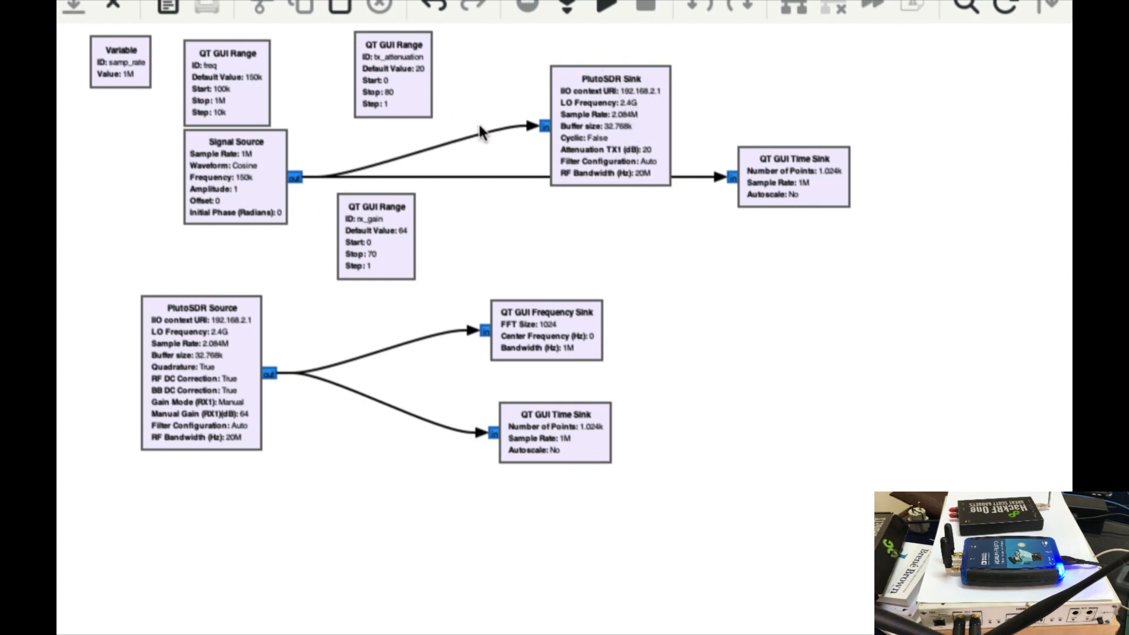
mouse_move(182, 166)
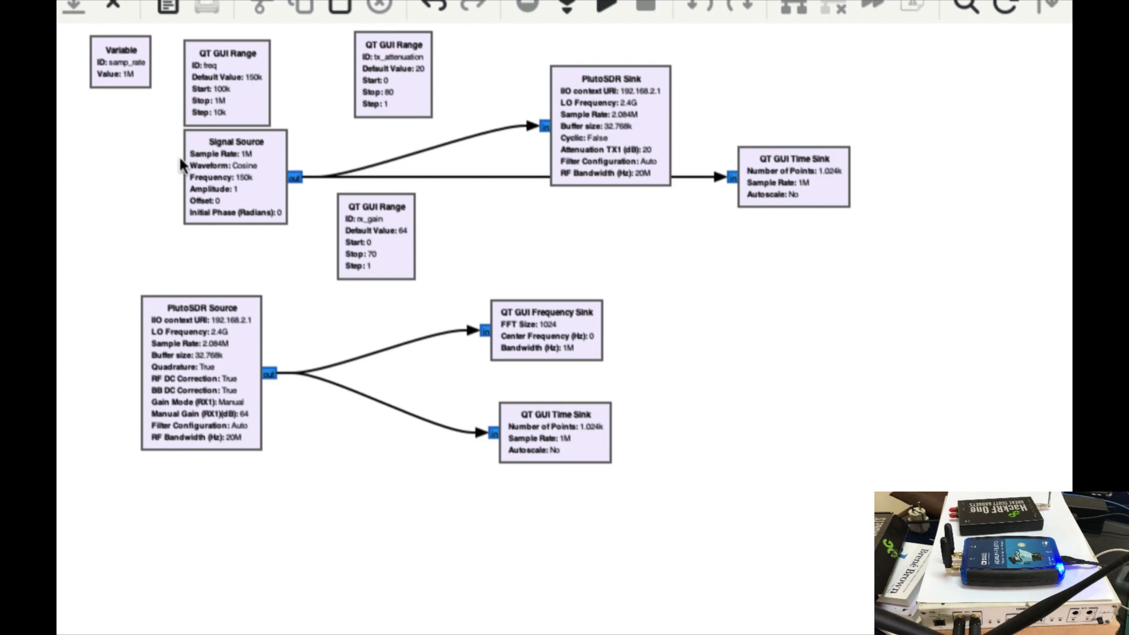
mouse_move(679, 203)
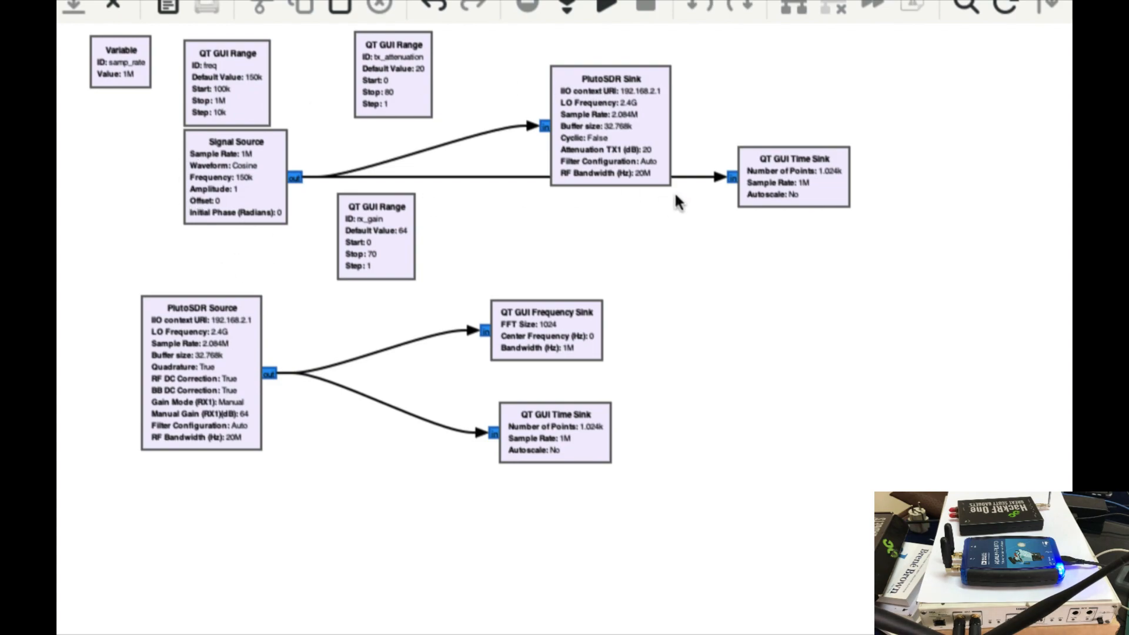
mouse_move(821, 194)
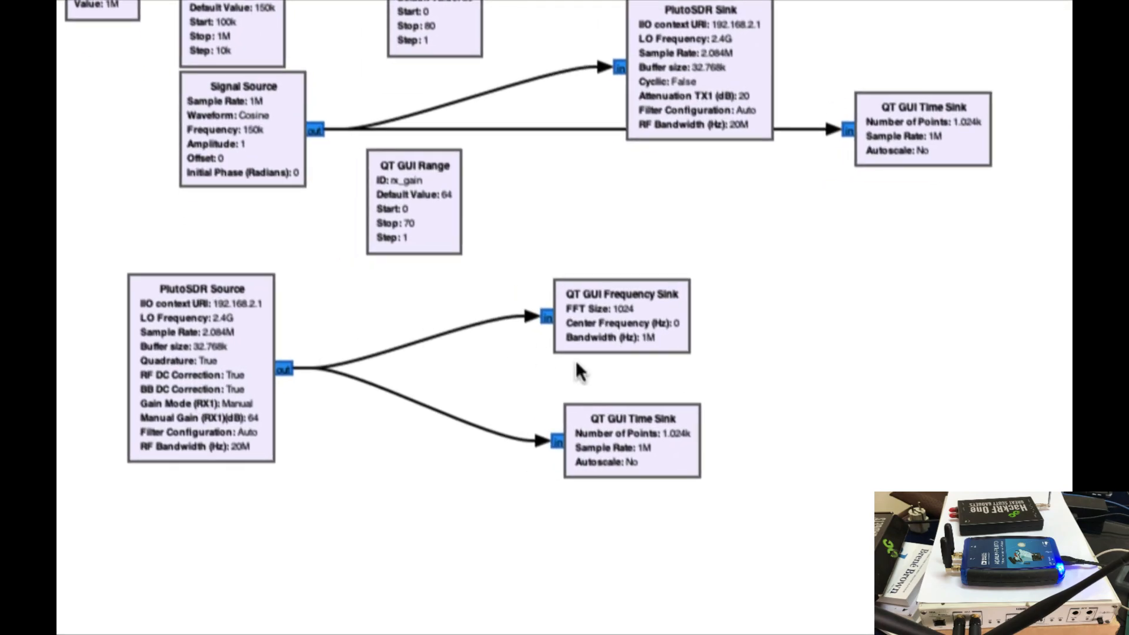
mouse_move(180, 356)
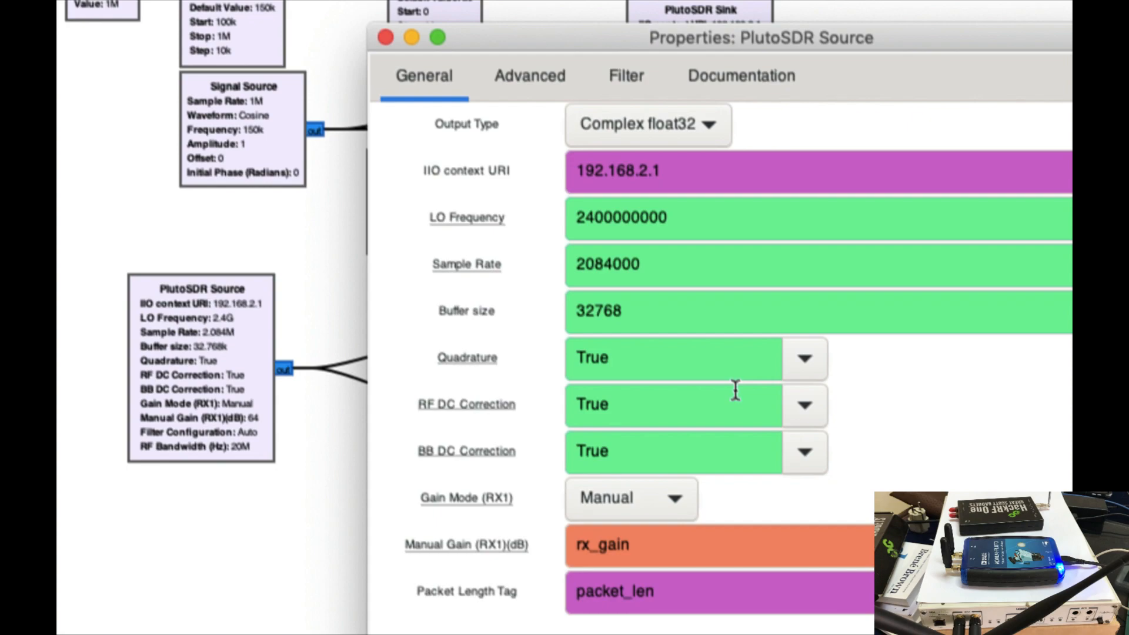
mouse_move(612, 576)
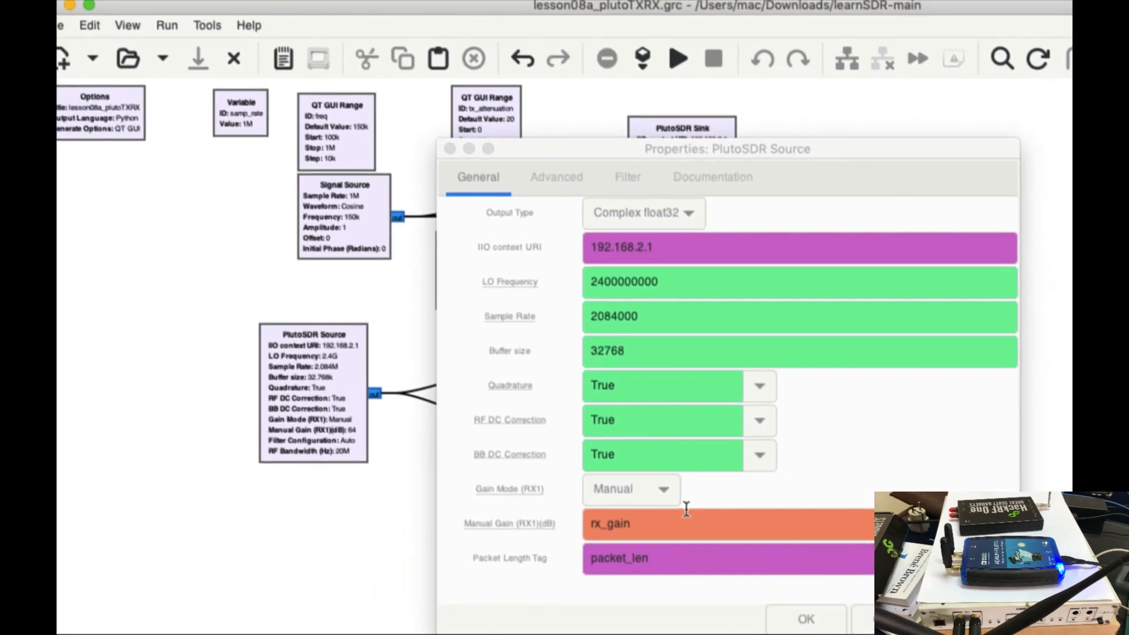
- Review the PlutoSDR Source and Sink block settings, leaving both unchanged
left_click(805, 619)
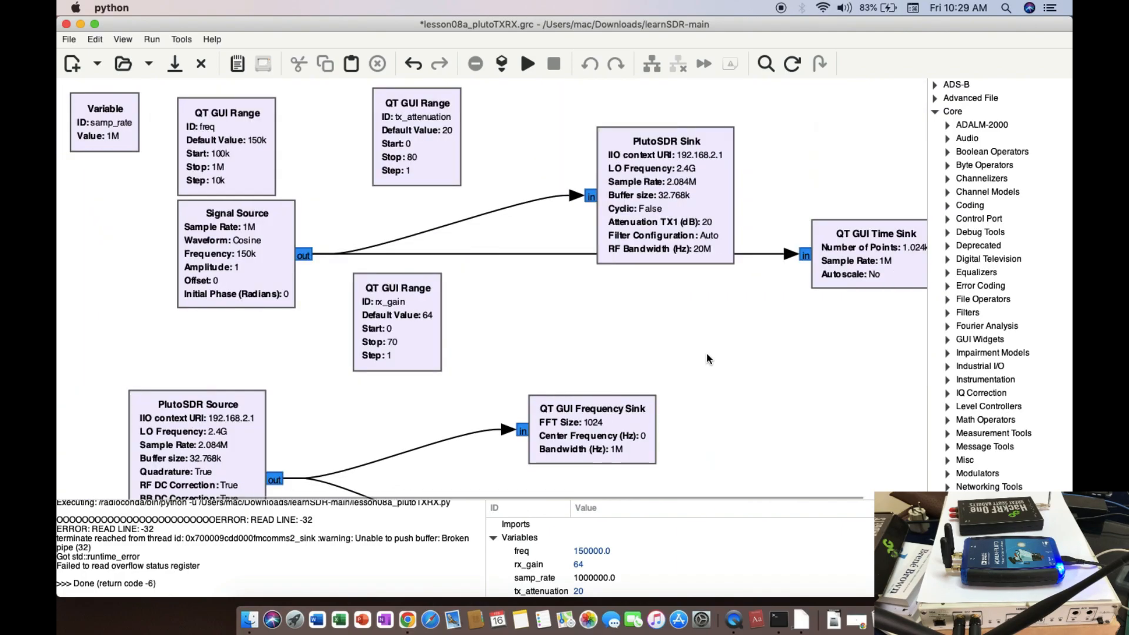
scroll("down", 3)
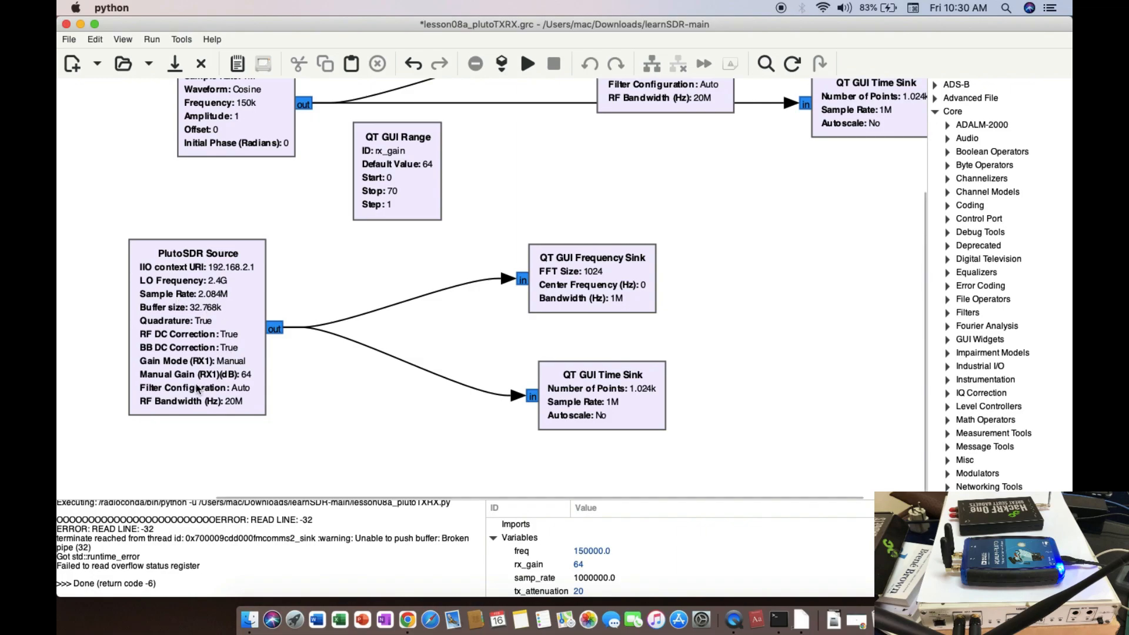
double_click(198, 325)
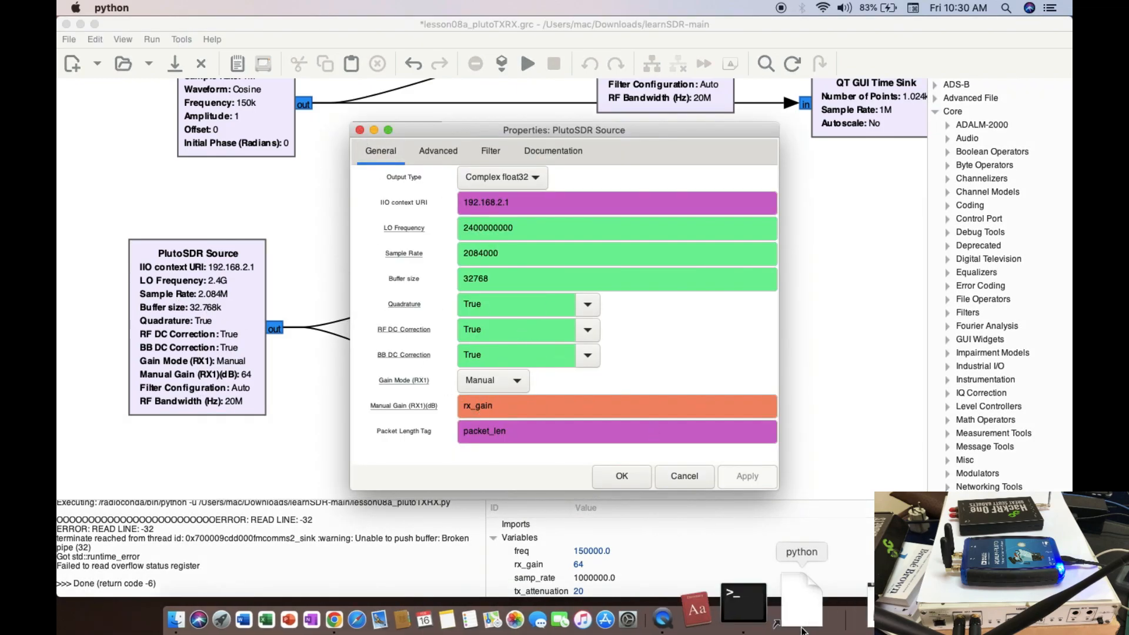
left_click(621, 476)
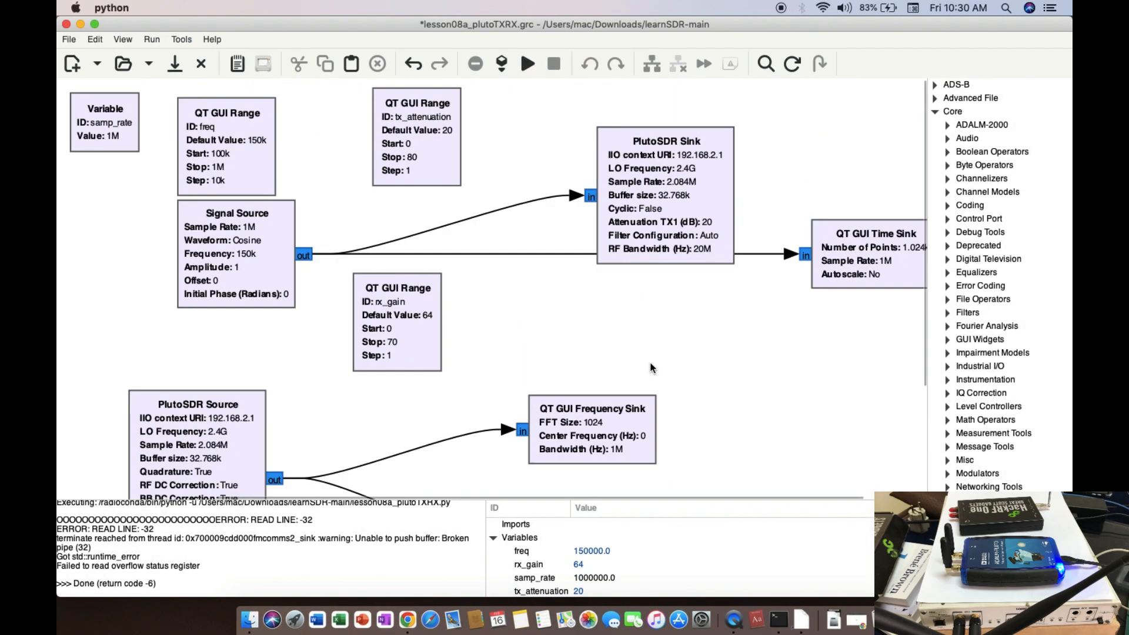
mouse_move(423, 142)
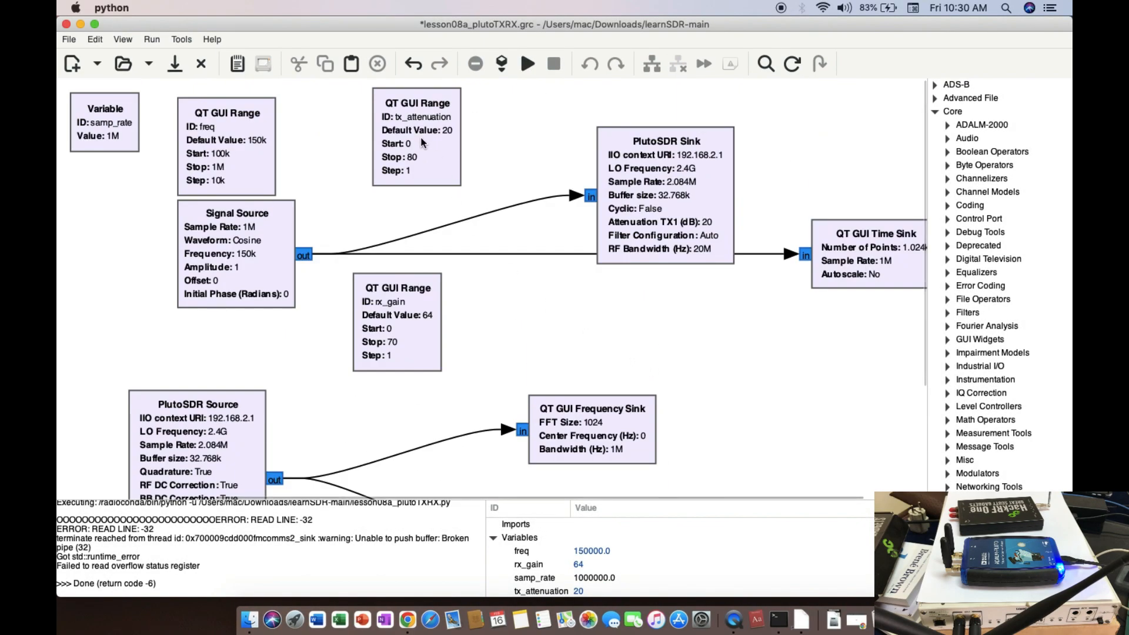
double_click(666, 194)
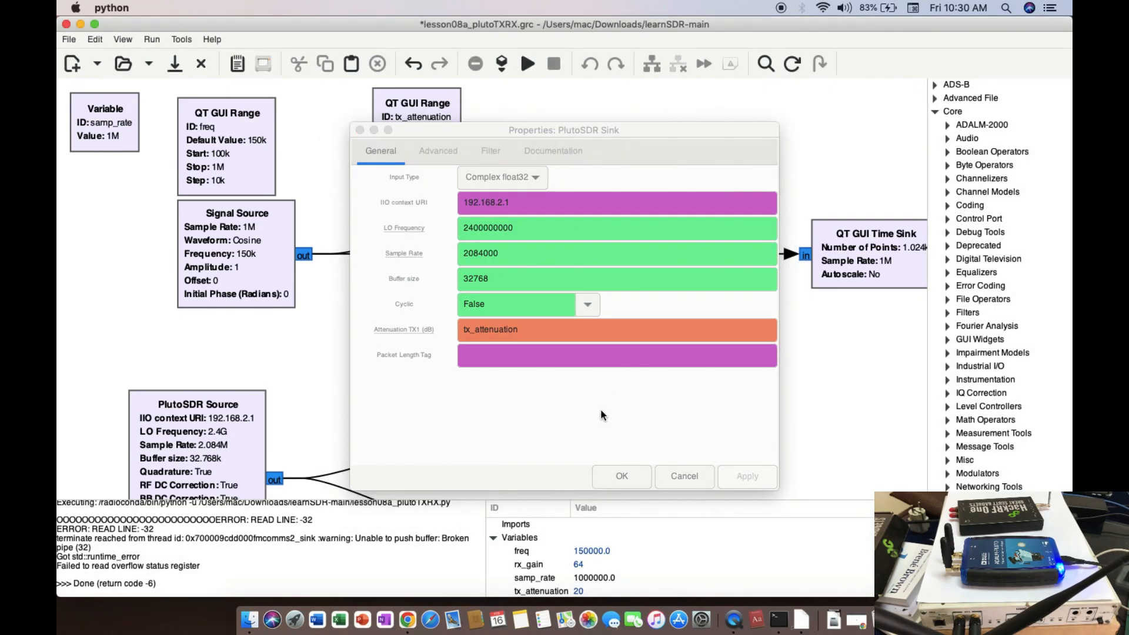
left_click(621, 476)
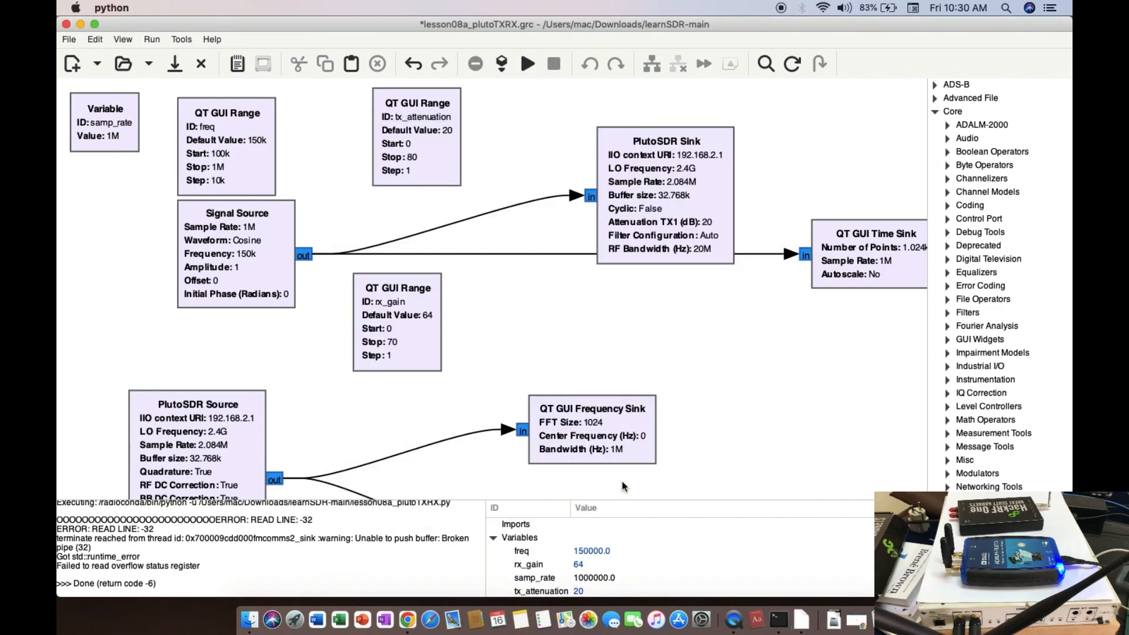
mouse_move(656, 350)
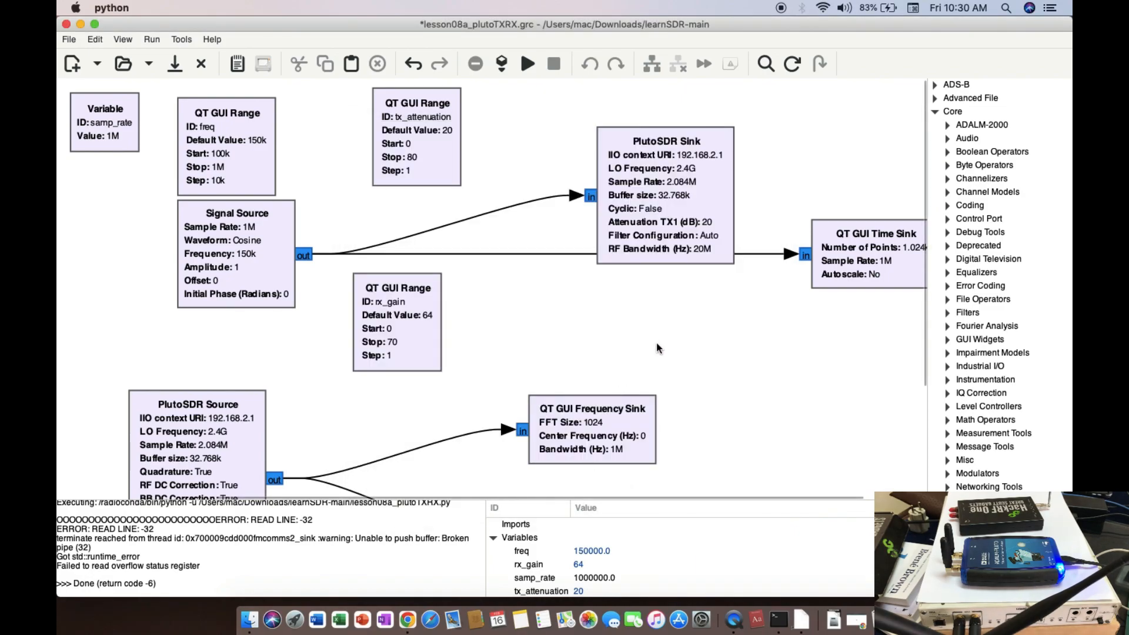
mouse_move(848, 272)
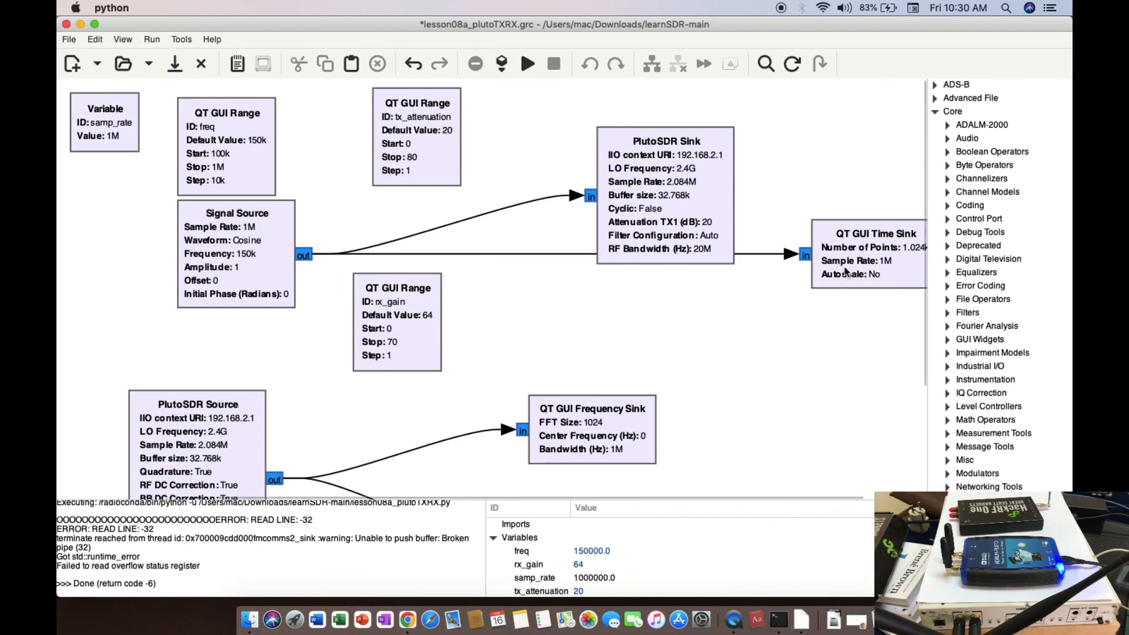
mouse_move(694, 359)
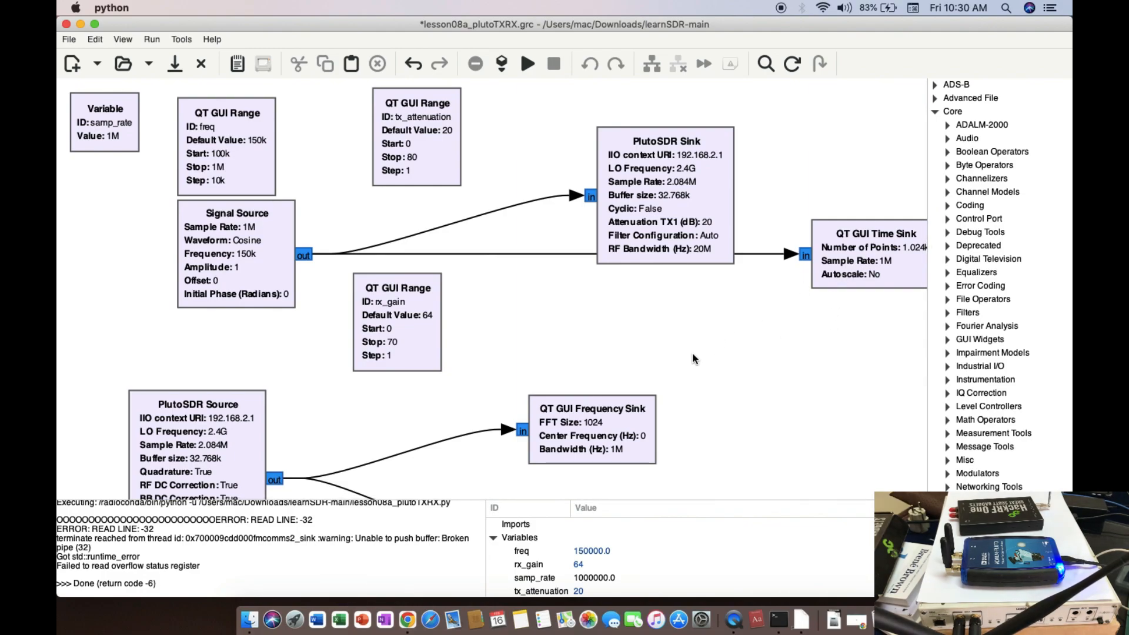
- Generate and run the flowgraph so its live sliders and plots window appears
scroll("down", 3)
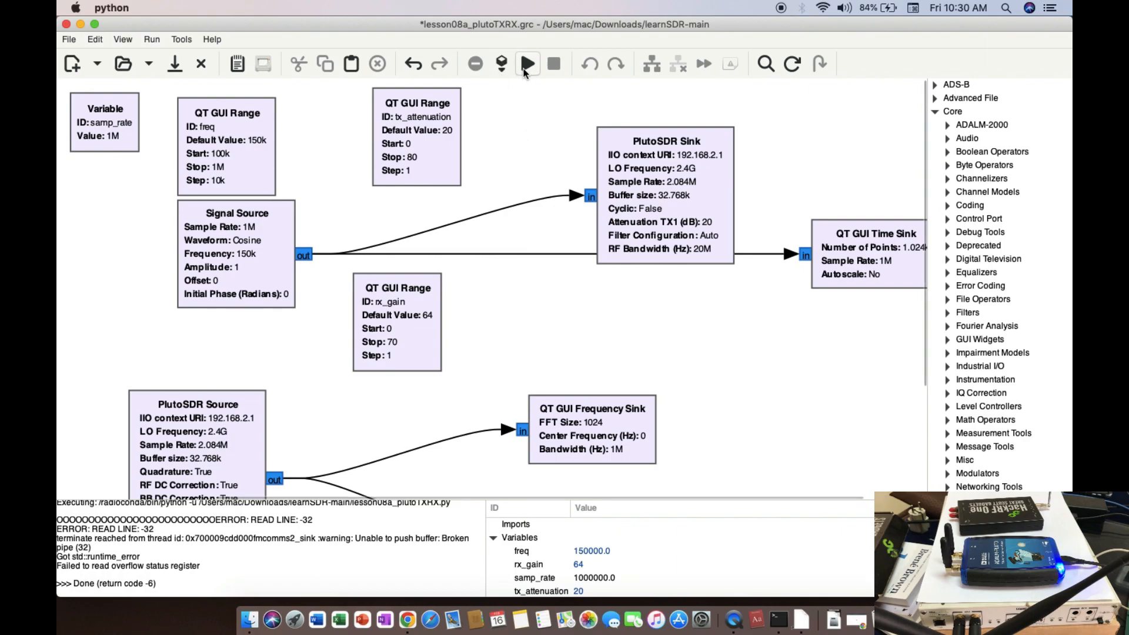
left_click(527, 63)
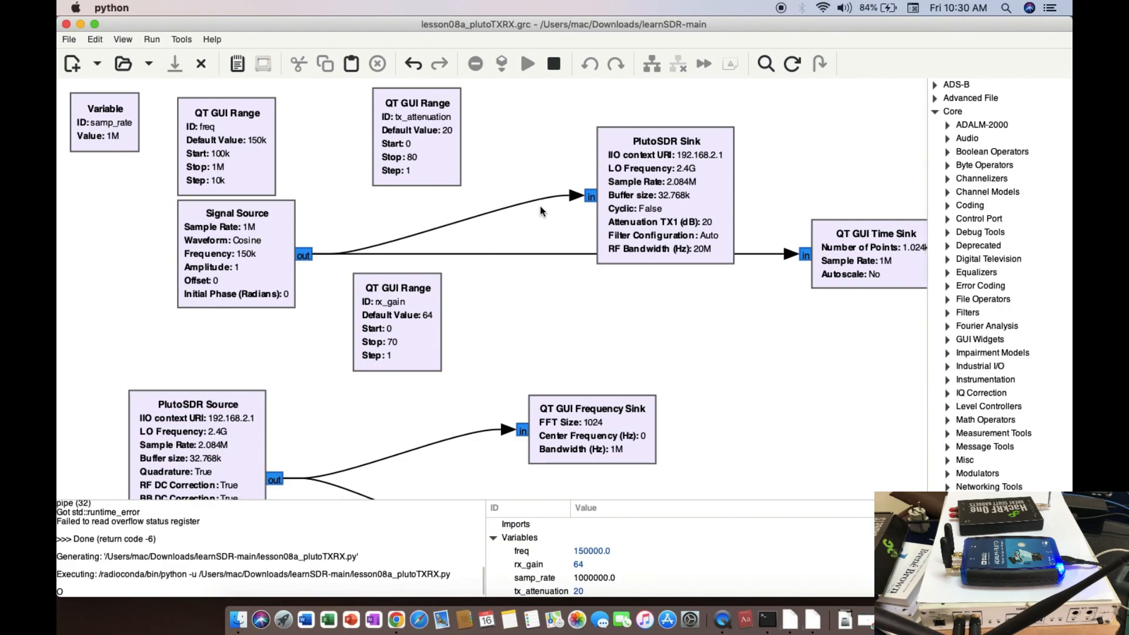
left_click(527, 64)
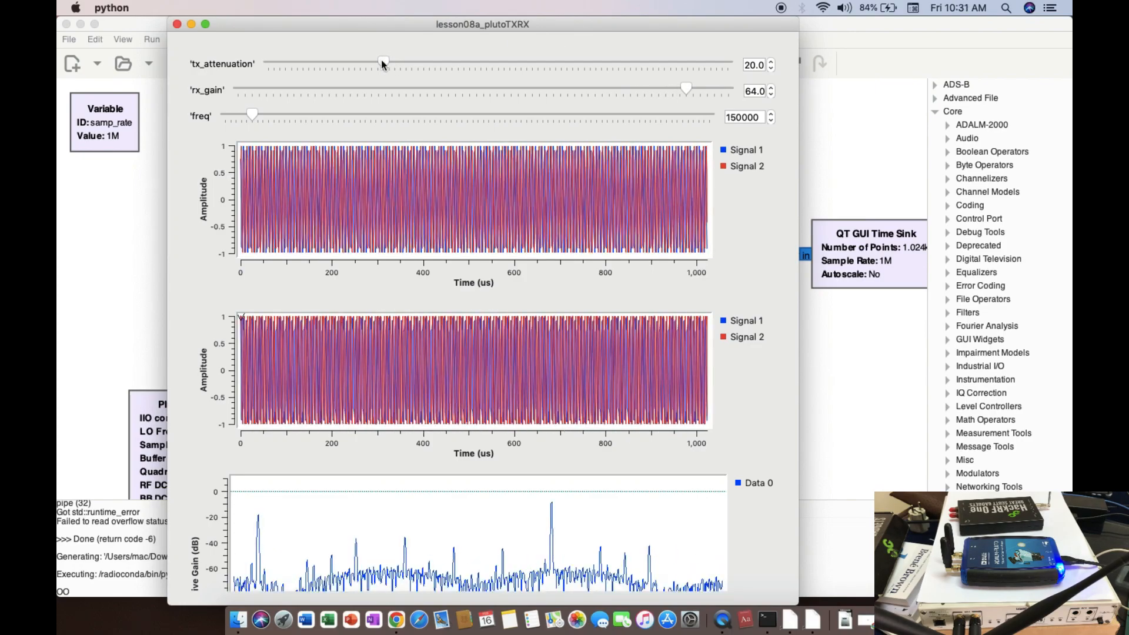
- Reduce tx_attenuation to 0 and inspect the spectrum peak near 0.118 MHz
left_click_drag(382, 63, 268, 64)
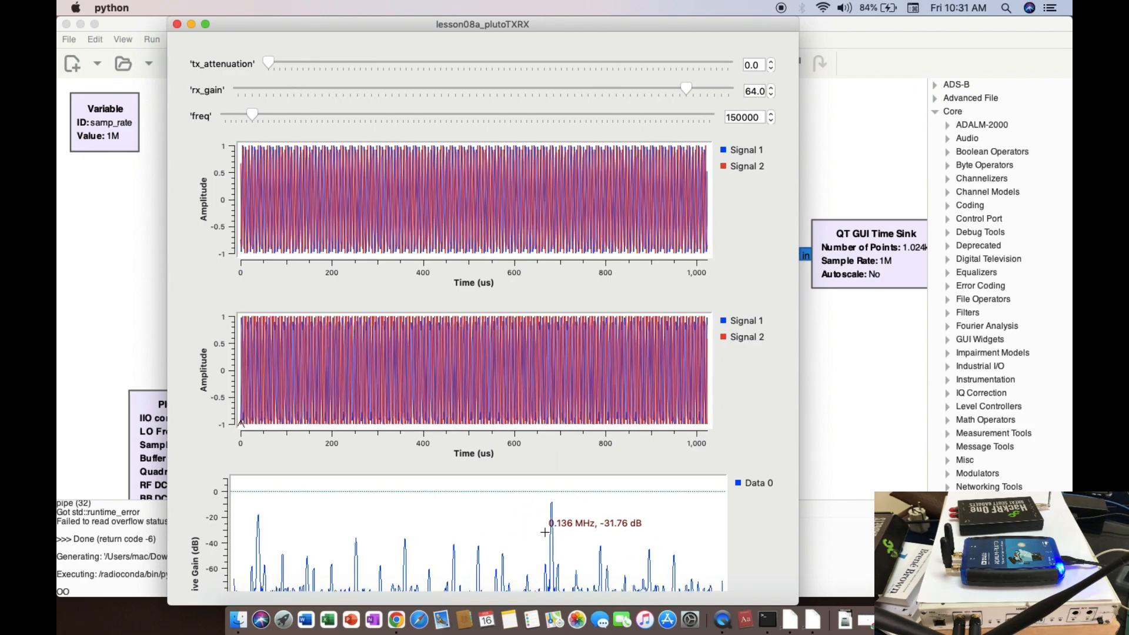
scroll("down", 3)
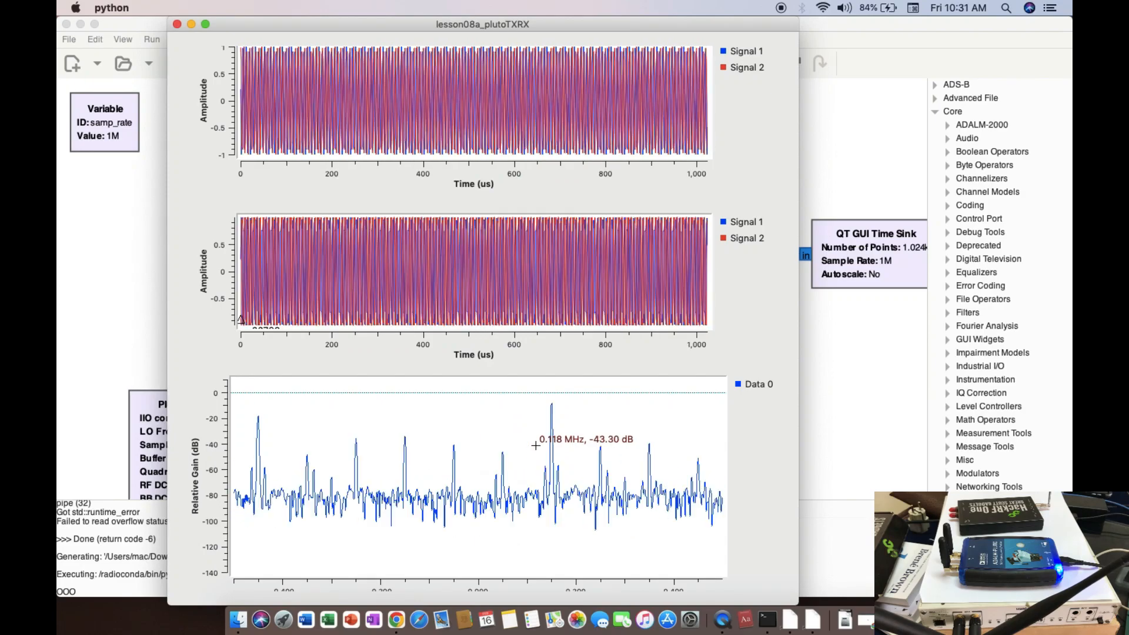
mouse_move(553, 419)
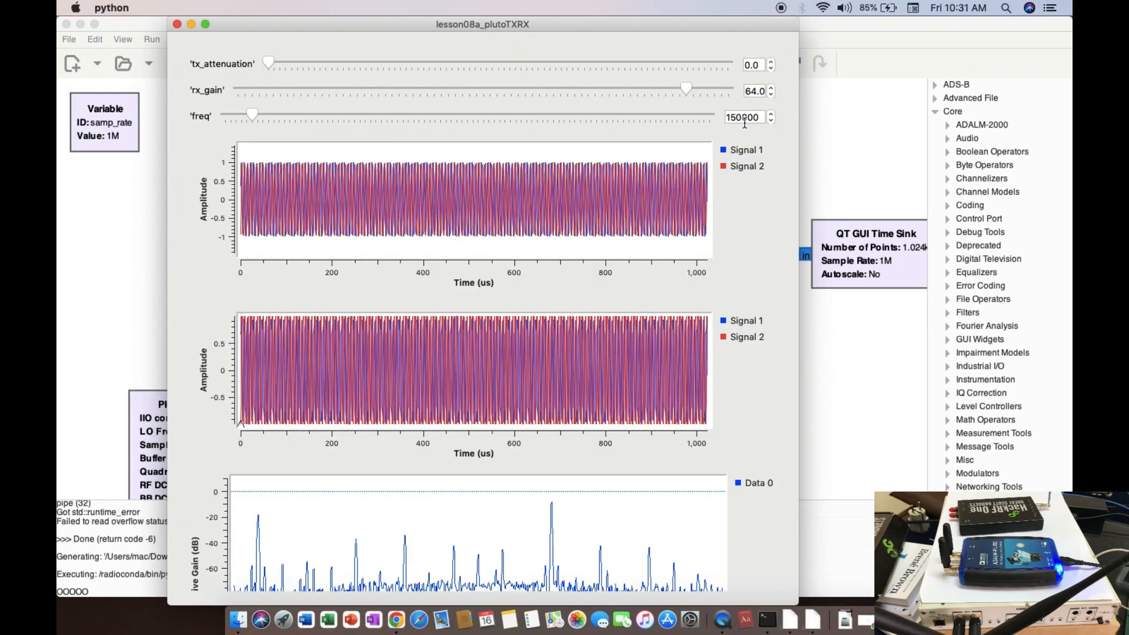
mouse_move(577, 353)
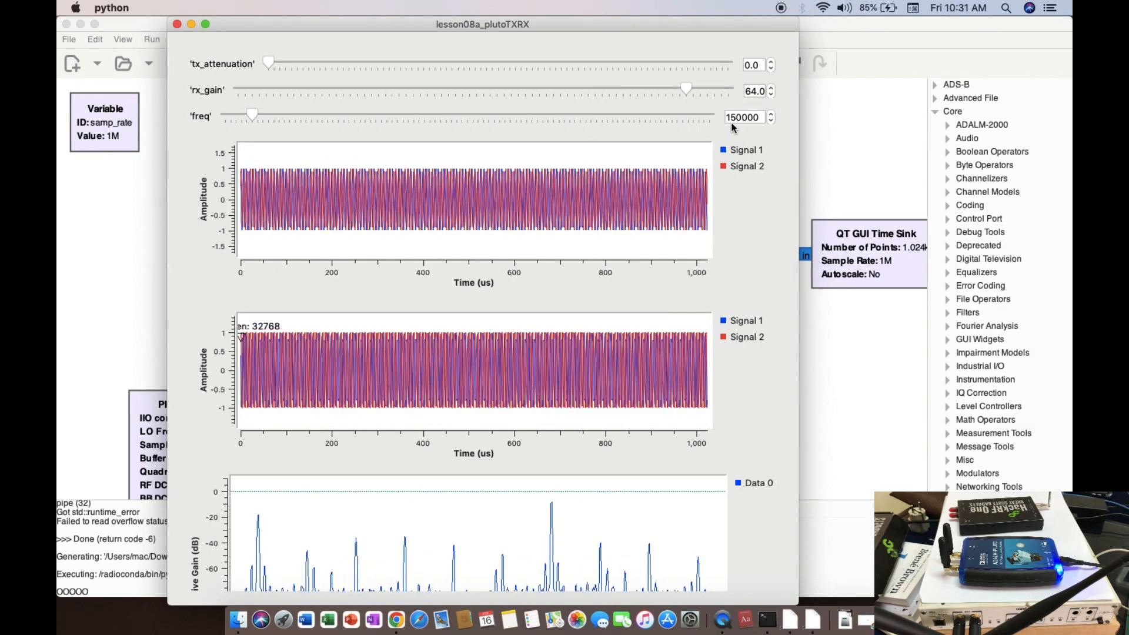
mouse_move(553, 506)
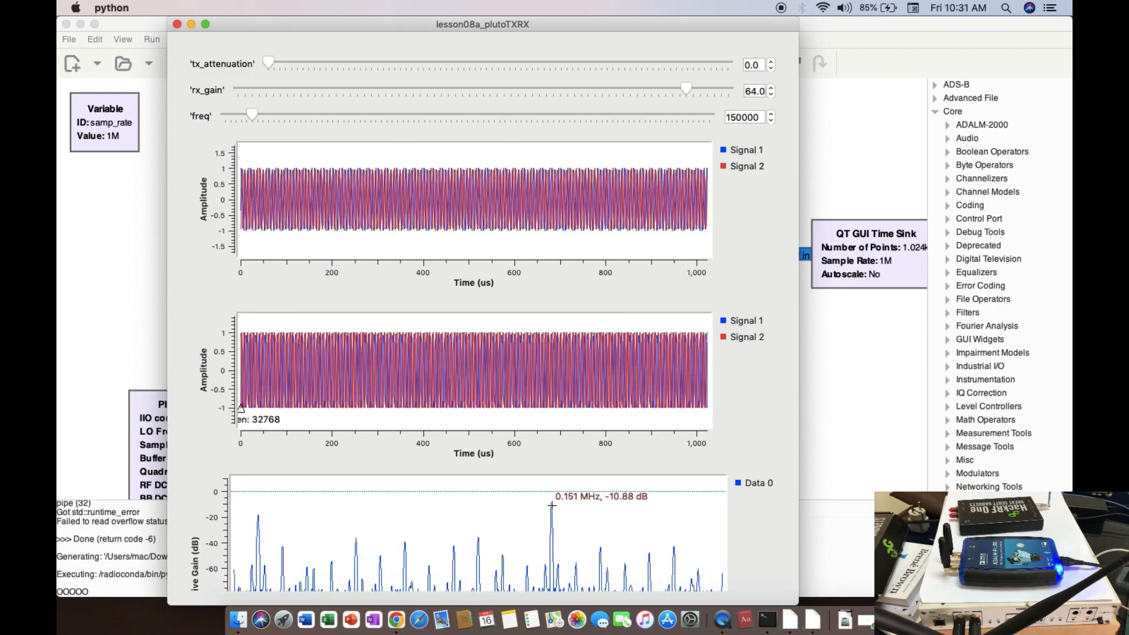
- Retune the tone frequency slider up through 210 kHz to 240 kHz
scroll("down", 3)
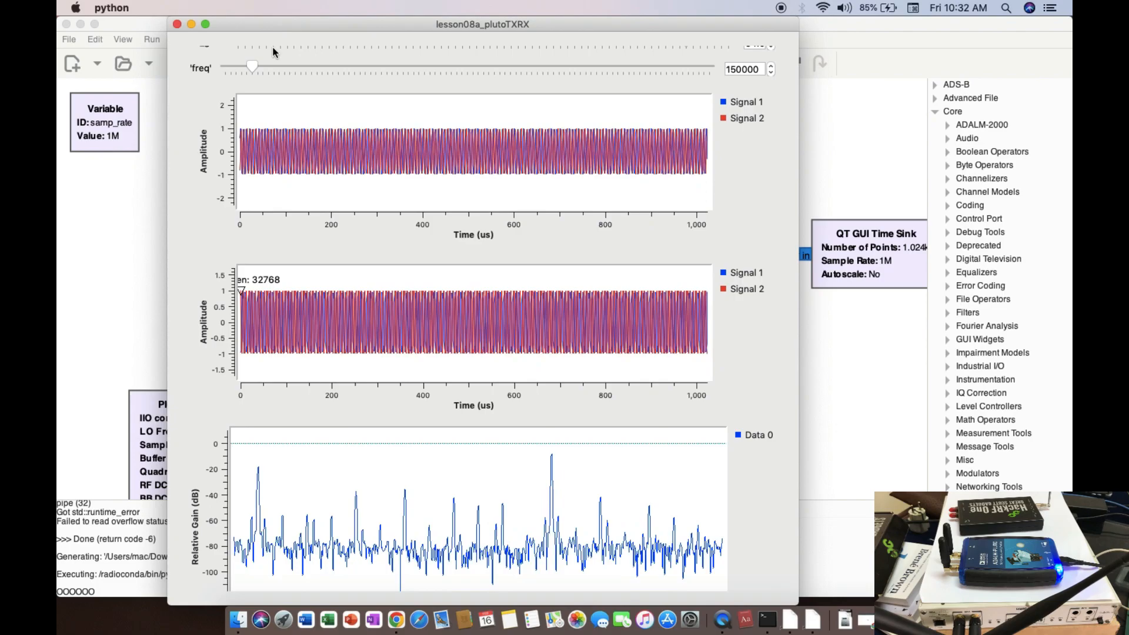
left_click_drag(250, 66, 284, 66)
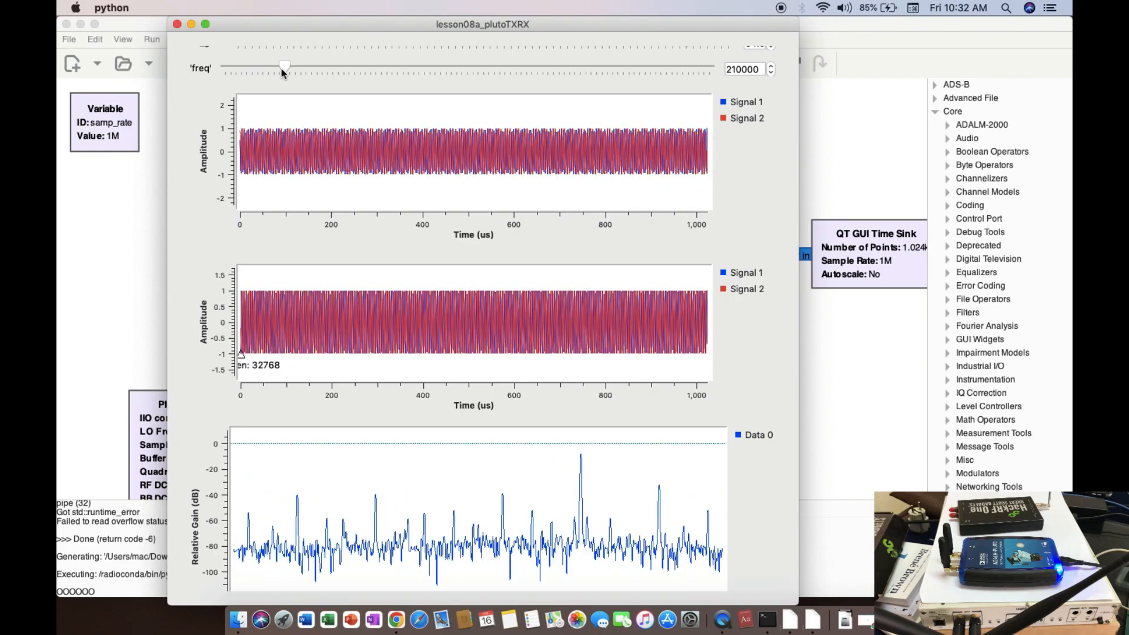
mouse_move(341, 192)
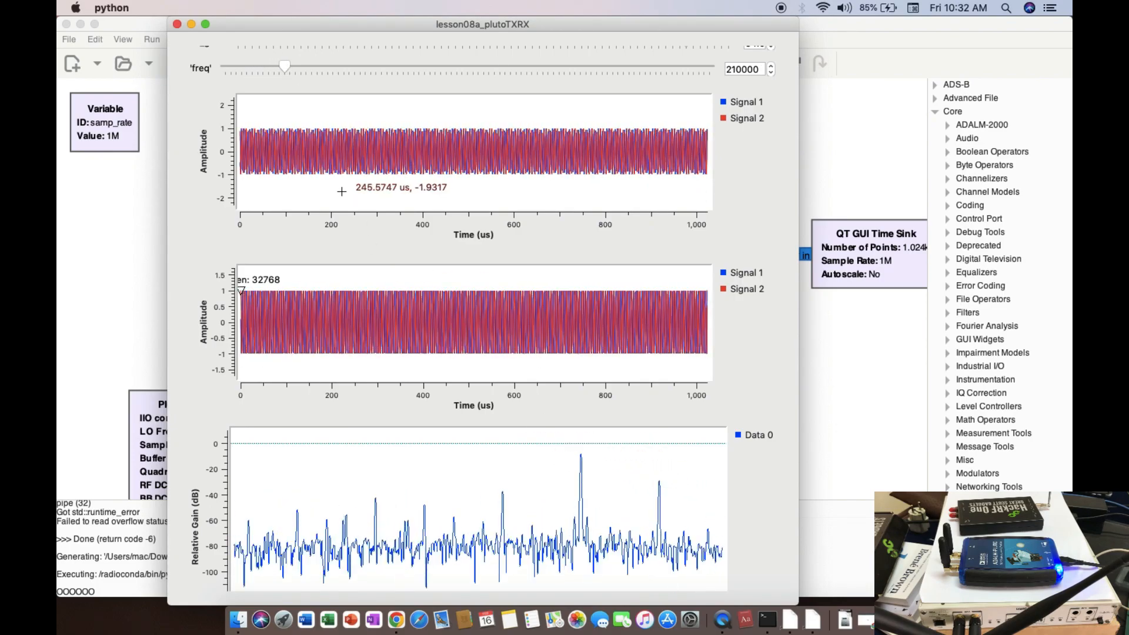
left_click_drag(284, 66, 301, 66)
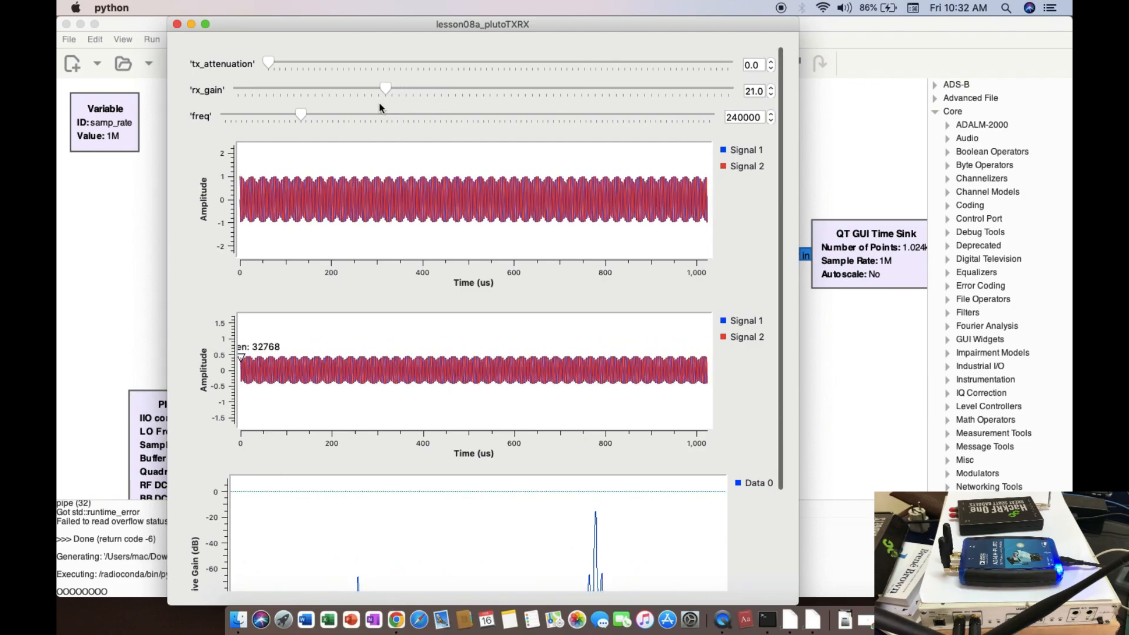
- Nudge rx_gain to 17, then 19, settling at 18 with one dominant peak
left_click_drag(386, 88, 358, 88)
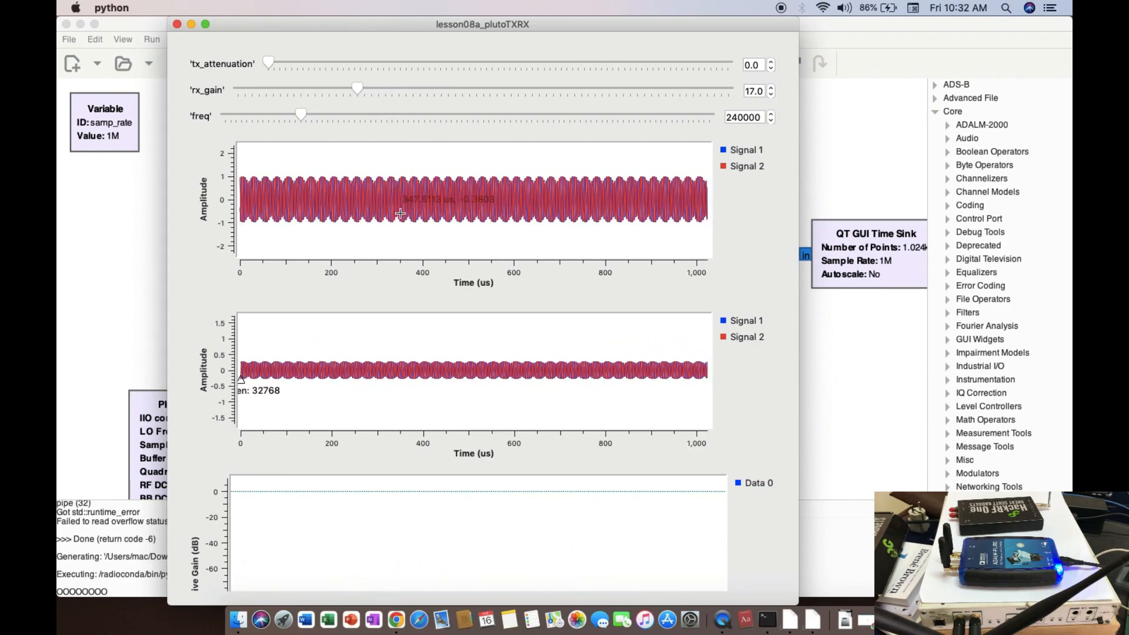
mouse_move(428, 236)
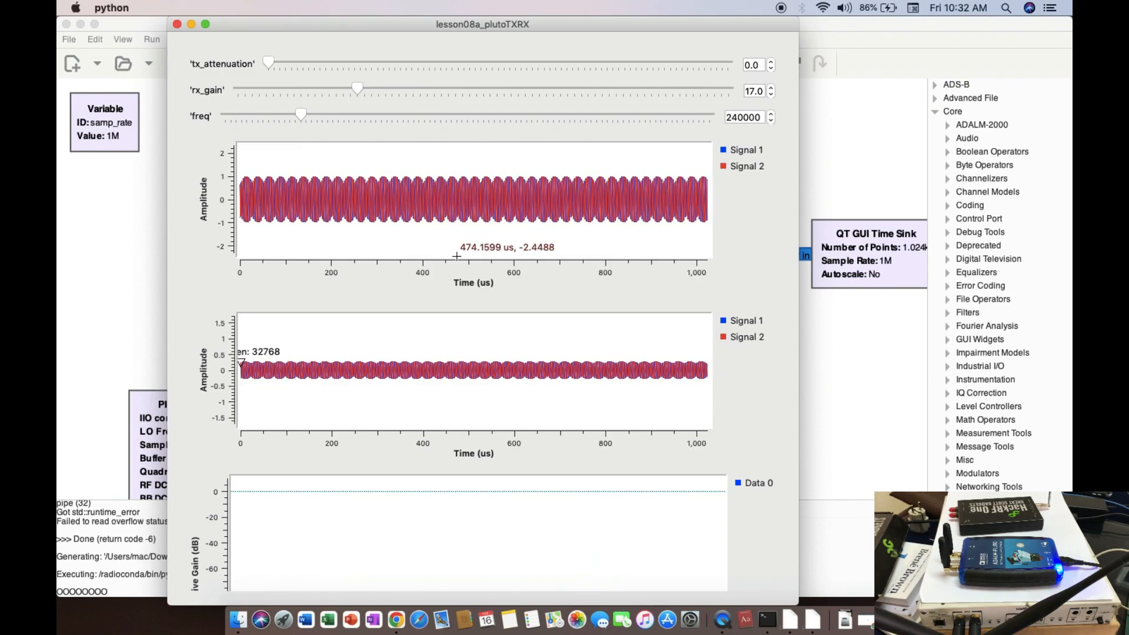
left_click_drag(357, 88, 371, 88)
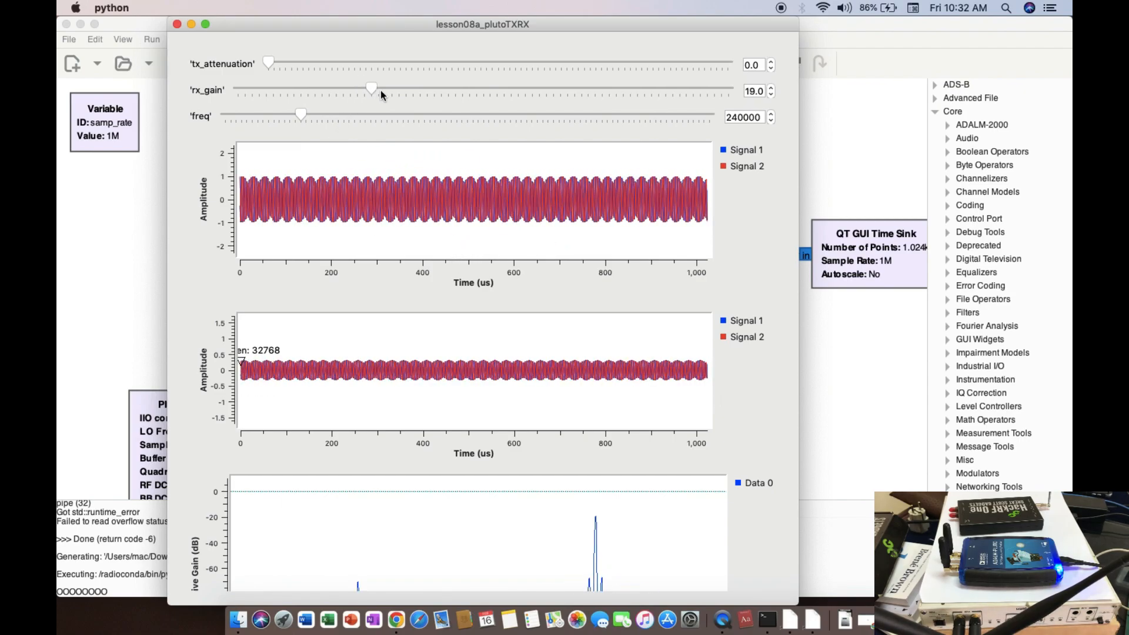
left_click_drag(370, 91, 363, 91)
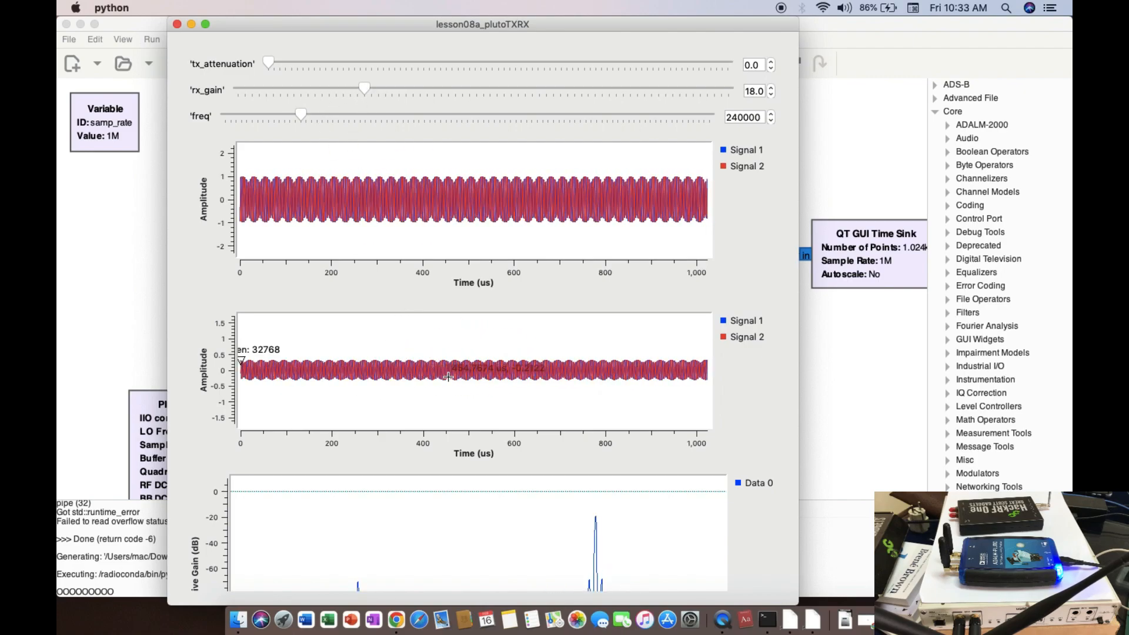
scroll("down", 3)
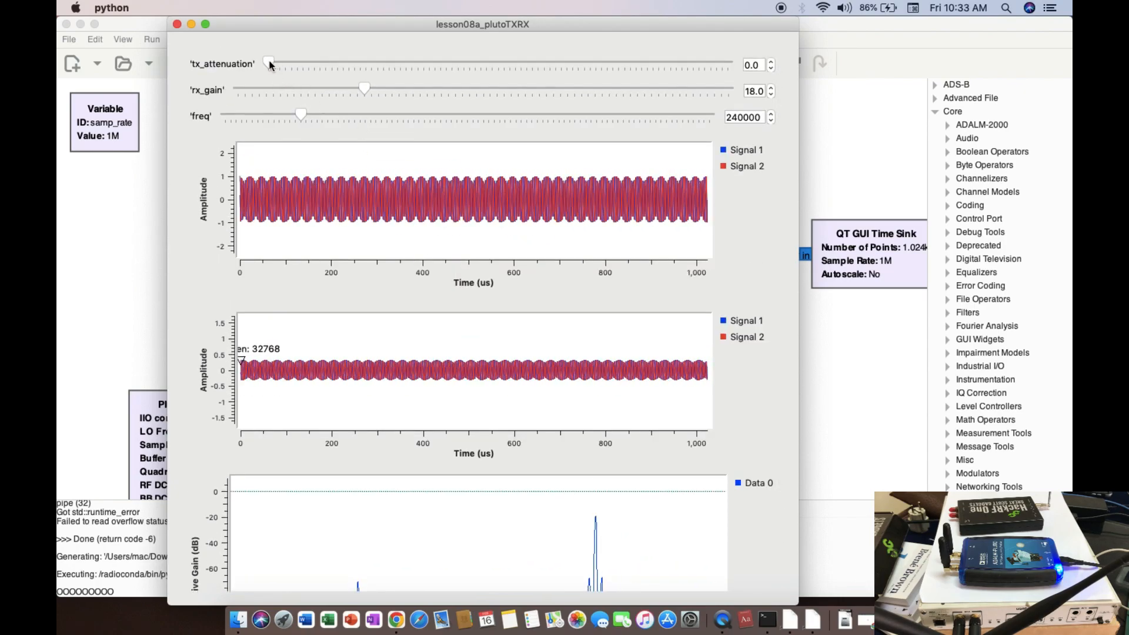
left_click(769, 61)
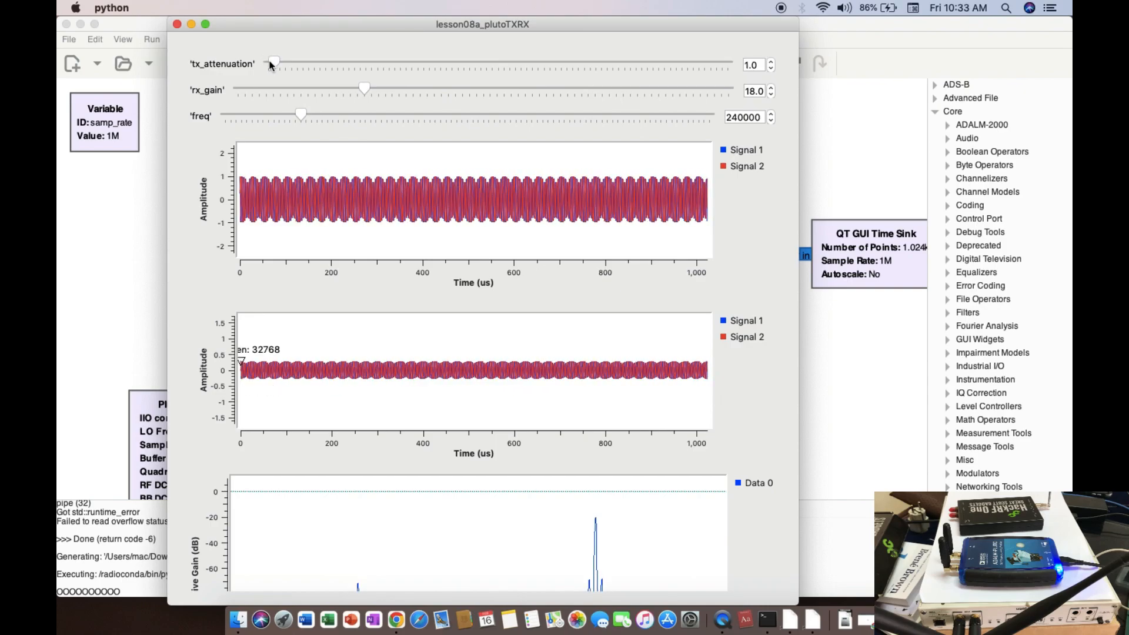
left_click_drag(274, 63, 320, 63)
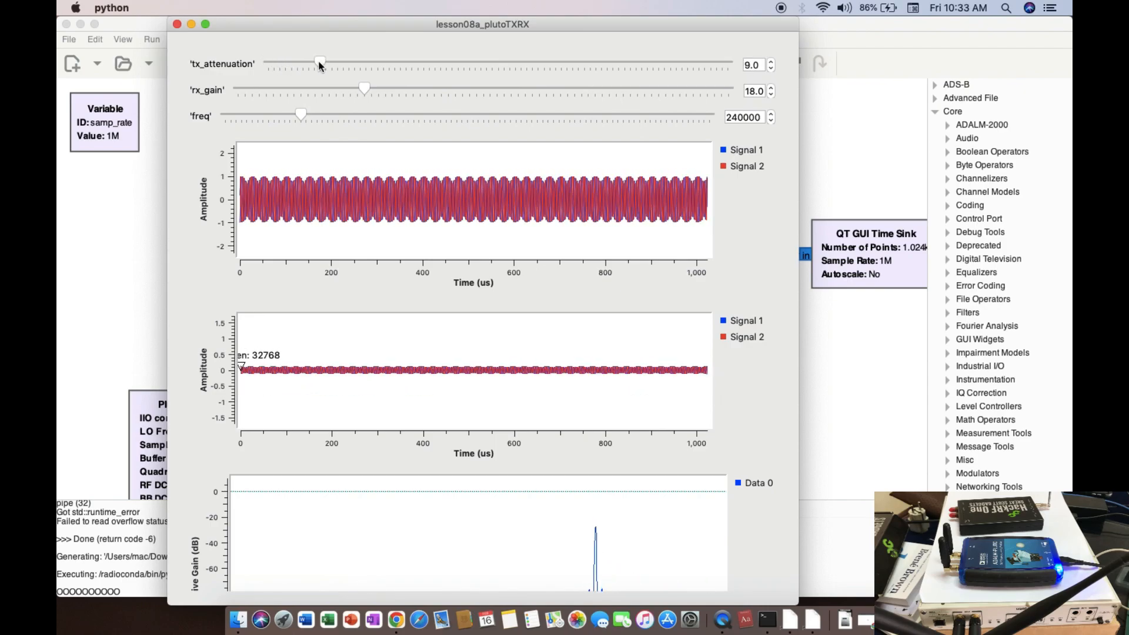
left_click_drag(320, 61, 378, 61)
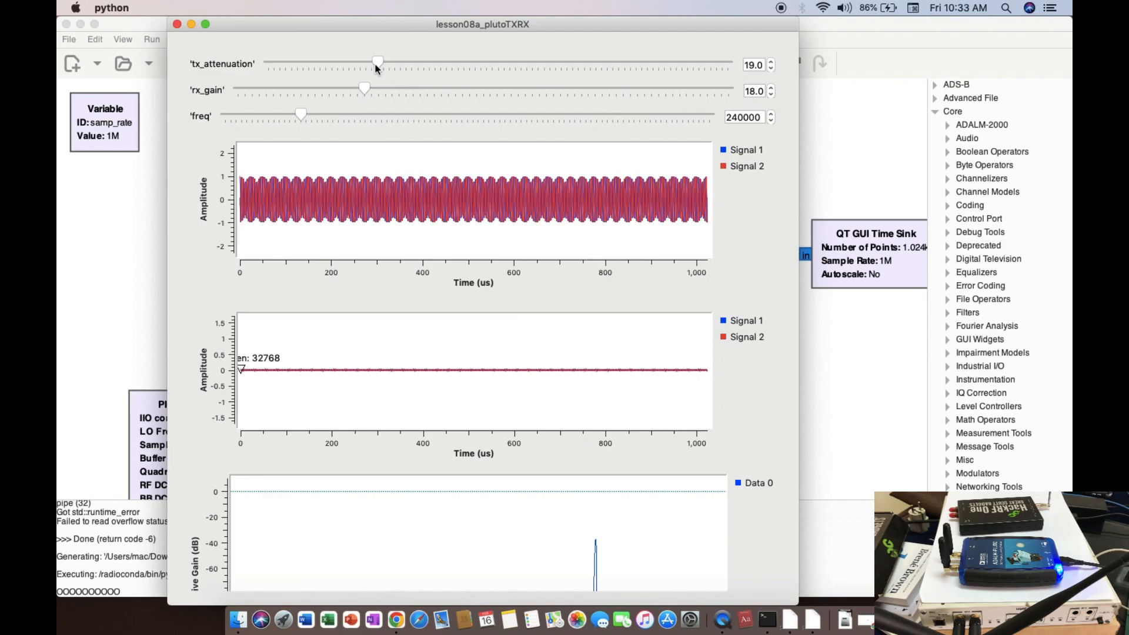
left_click_drag(377, 61, 348, 62)
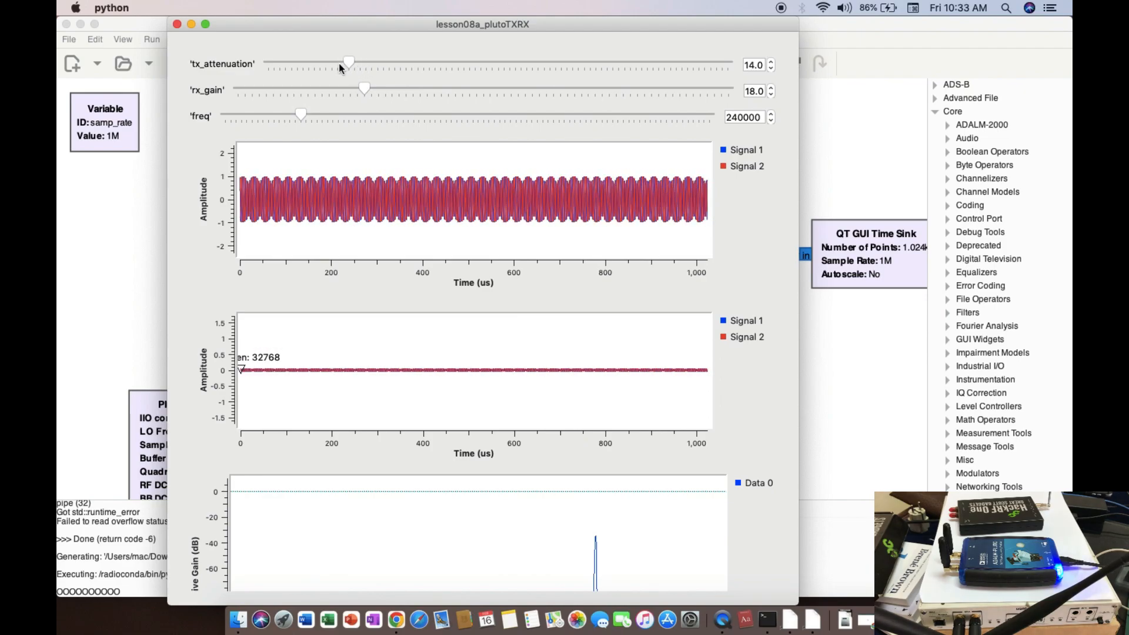
left_click_drag(349, 62, 292, 62)
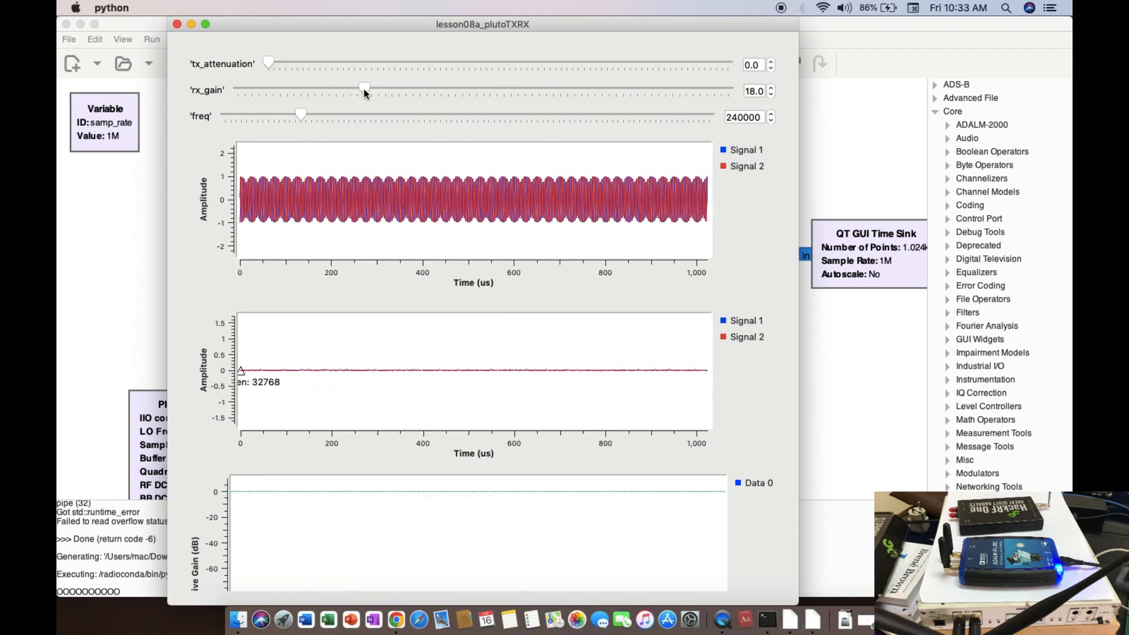
- Raise the rx_gain slider so the received waveform becomes a clear sinusoid
left_click_drag(363, 89, 441, 88)
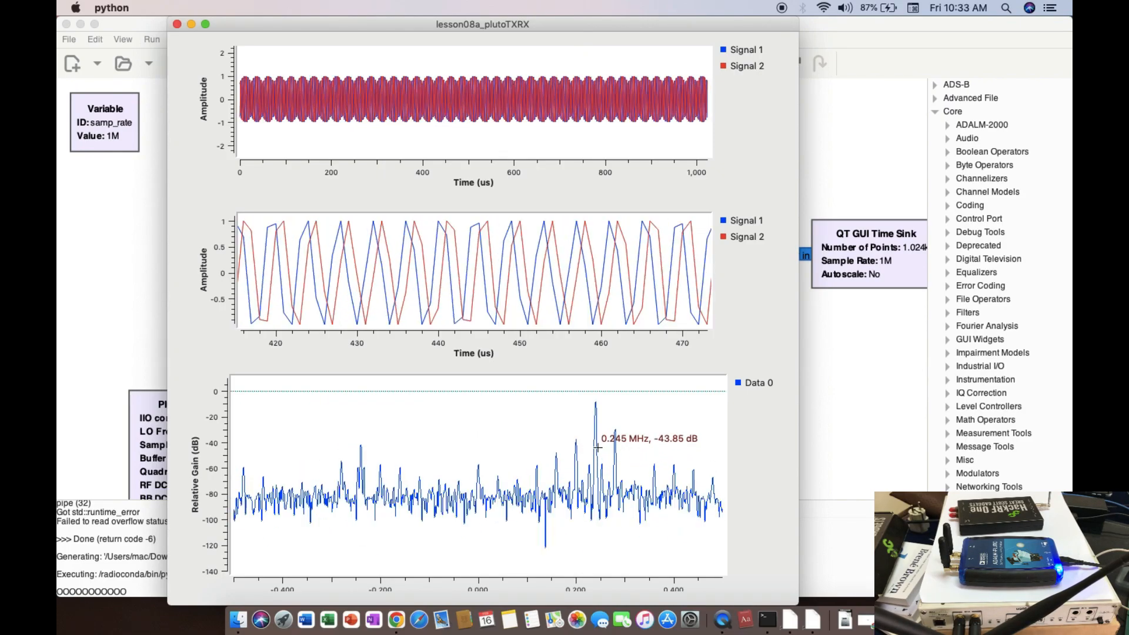
mouse_move(374, 149)
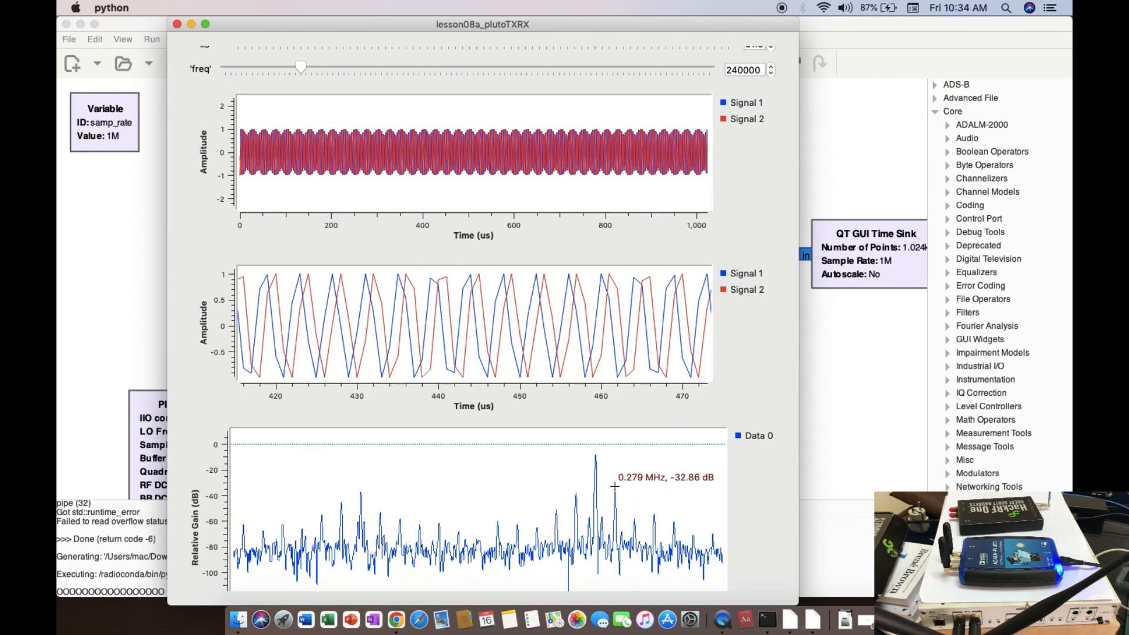
- Scroll the plots to inspect the 240 kHz peak at rx_gain 15
scroll("up", 3)
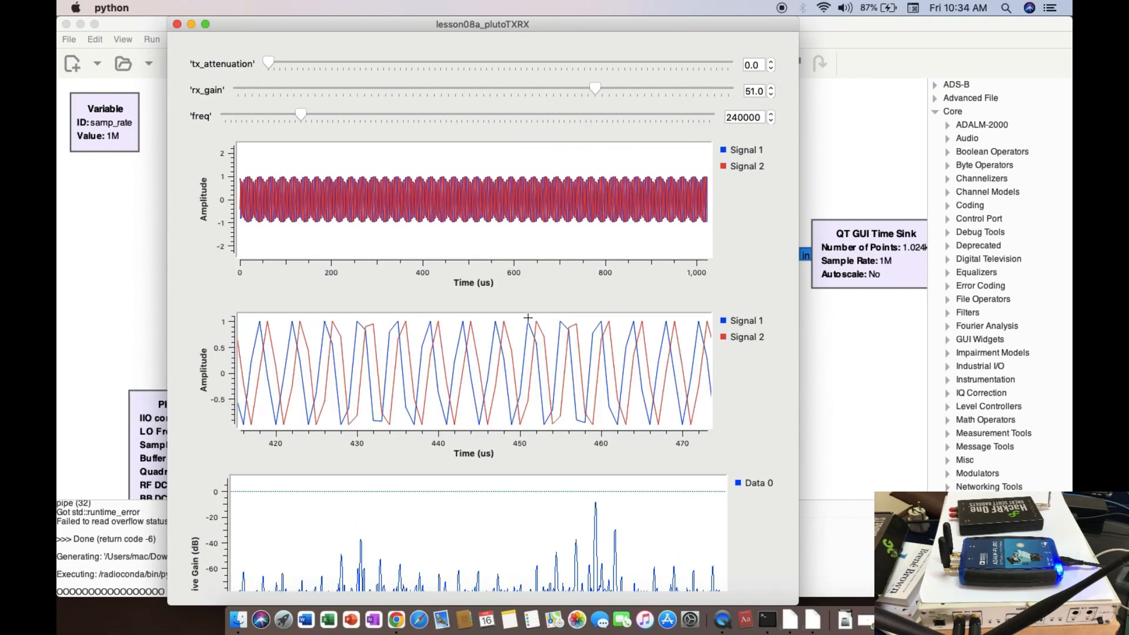
scroll("down", 3)
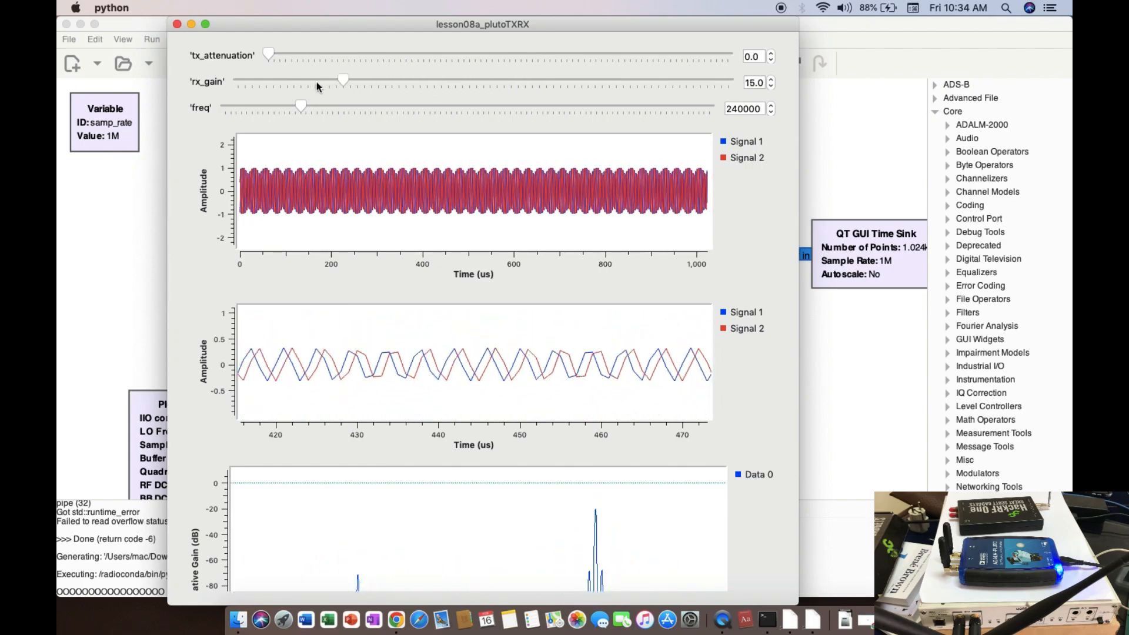
scroll("down", 3)
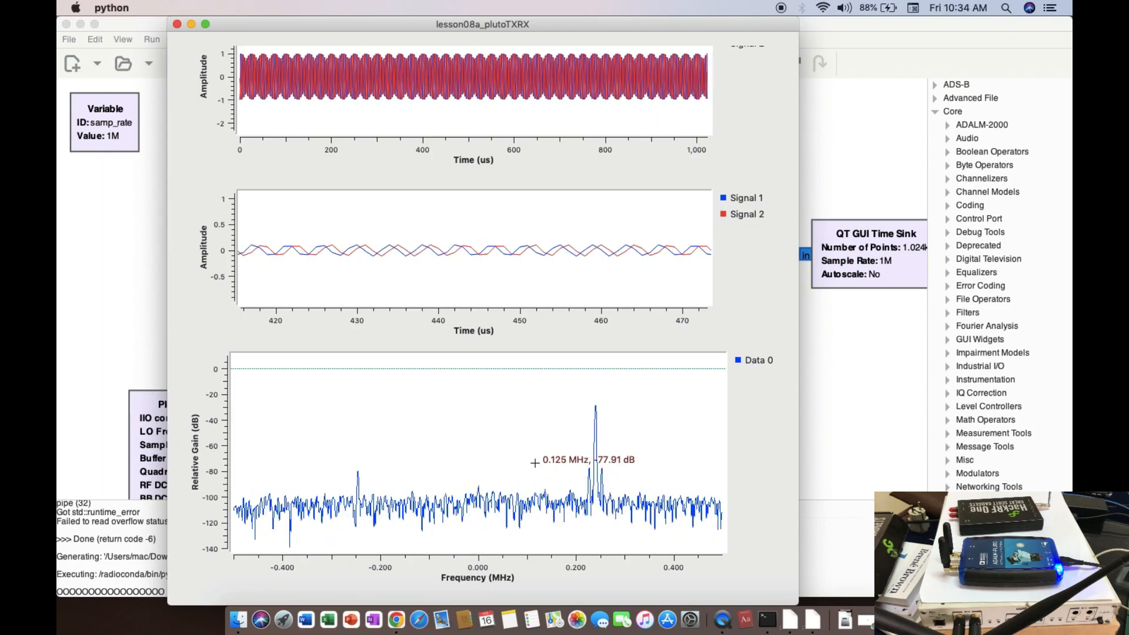
mouse_move(587, 452)
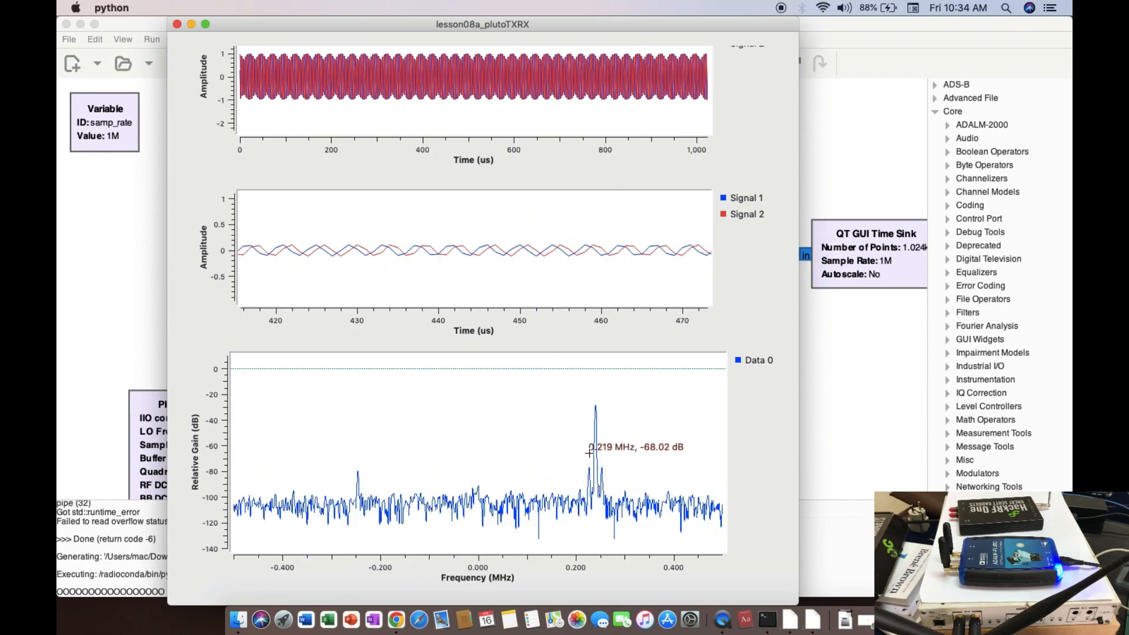